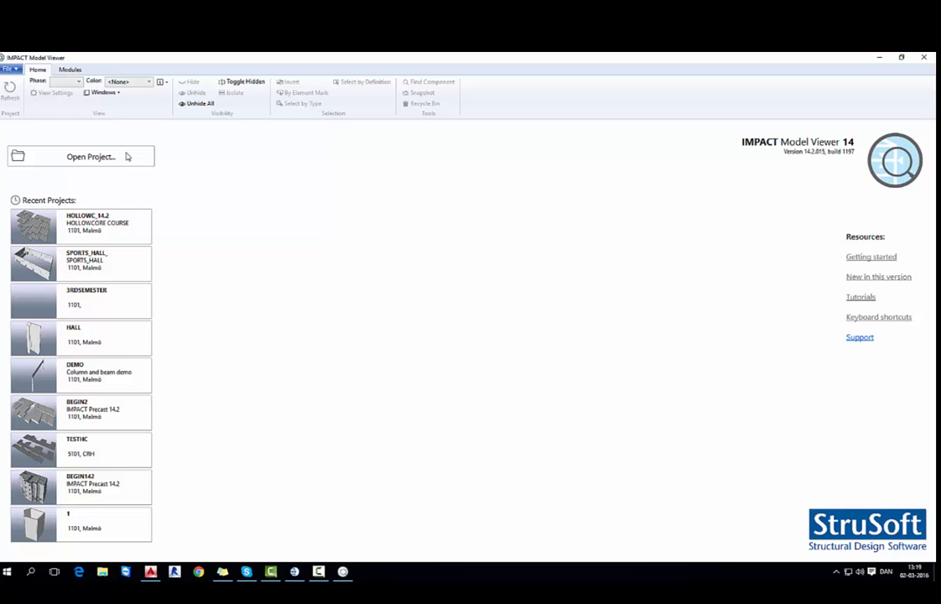
- Open the SPORTS_HALL_ project from the Open Project list
click(81, 156)
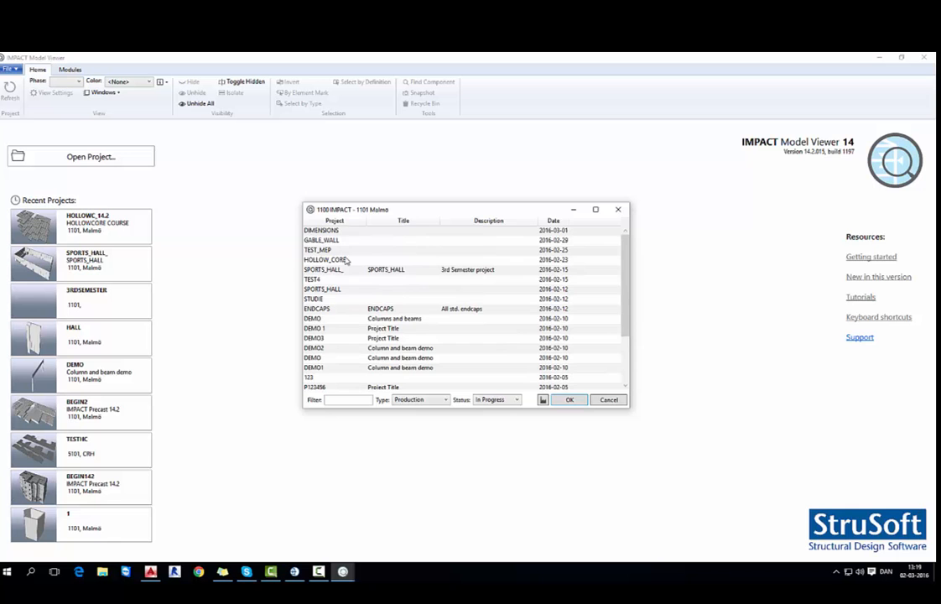
click(608, 400)
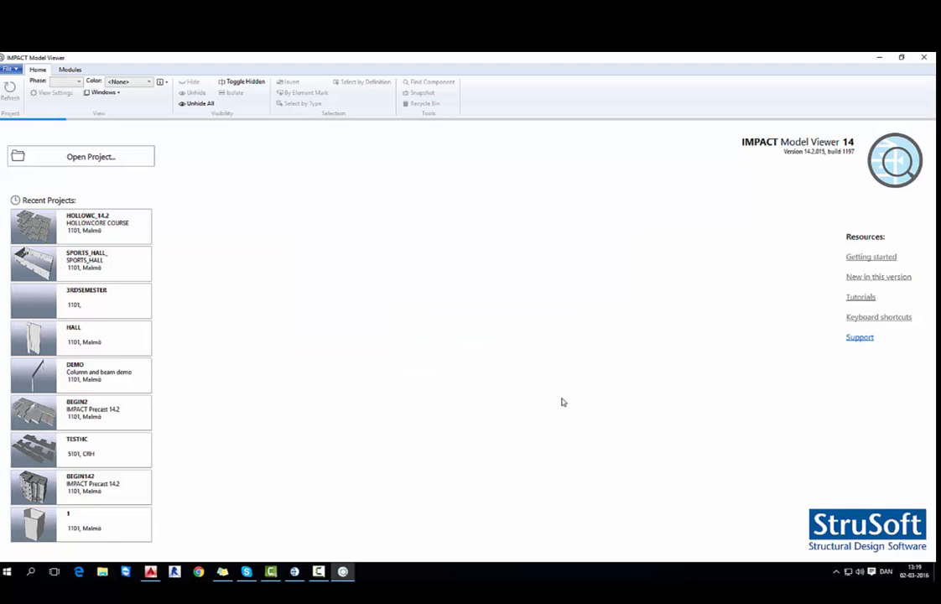
double_click(81, 260)
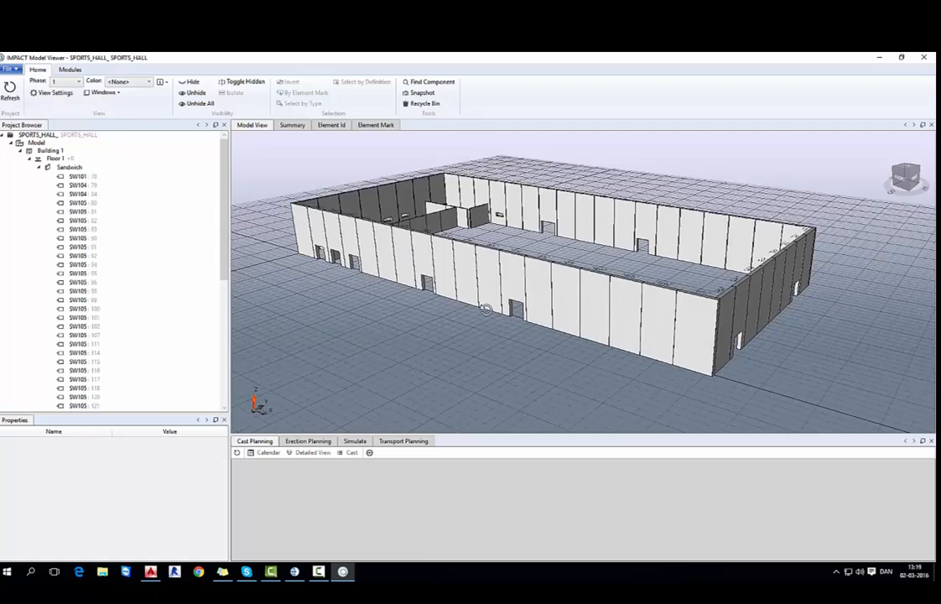
- Set the hall view to Rendered display with planar shadows and Fine detail
drag(486, 309, 503, 344)
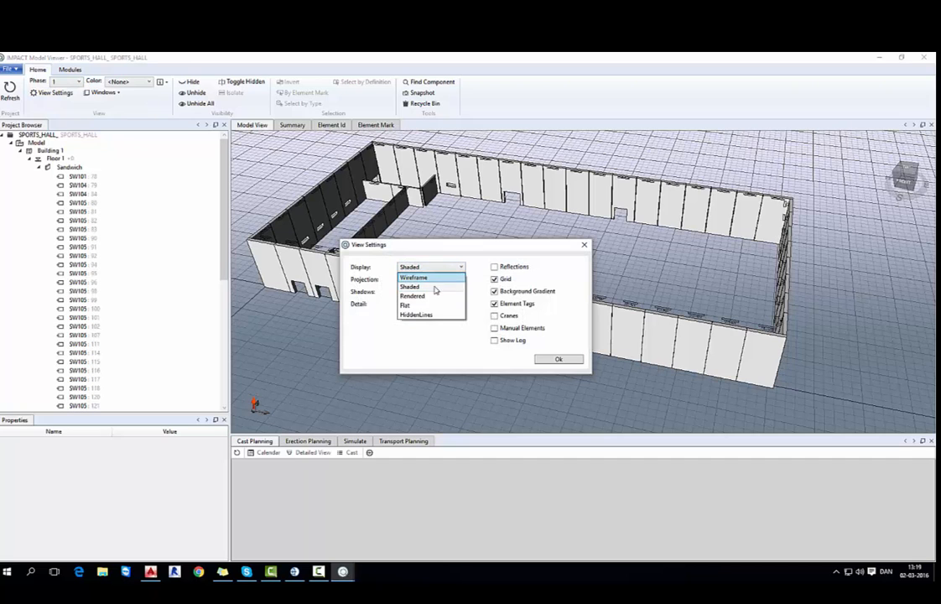
click(413, 295)
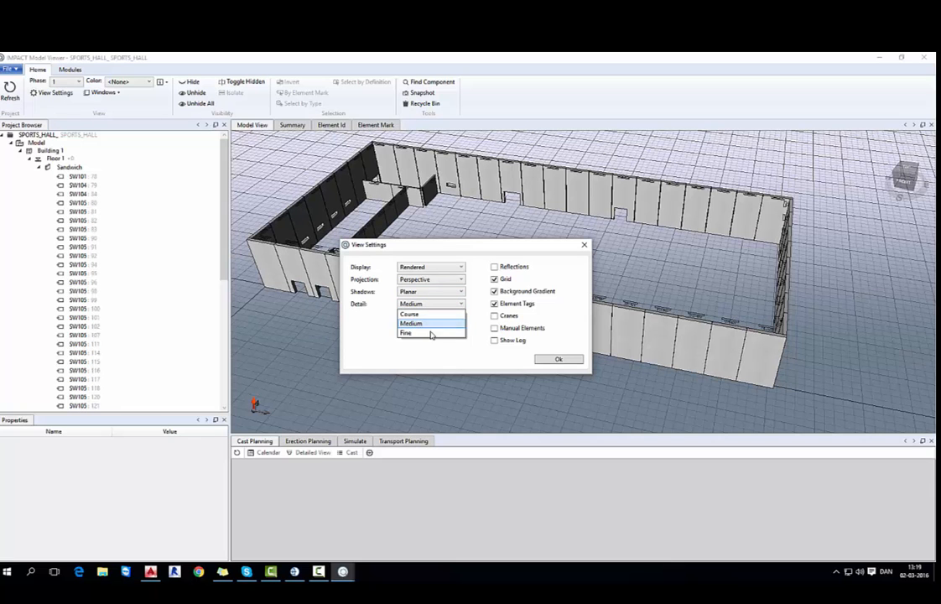
click(406, 333)
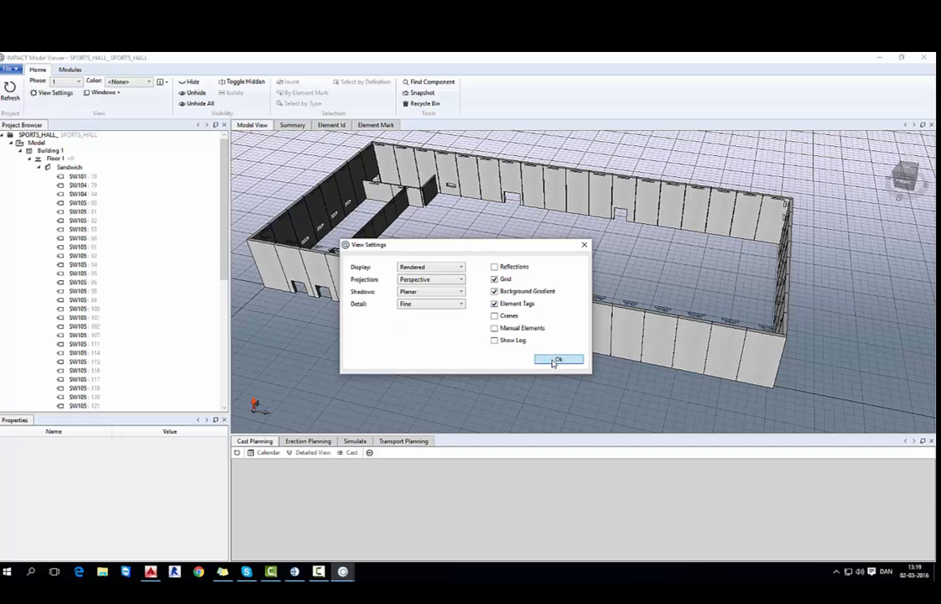
click(559, 360)
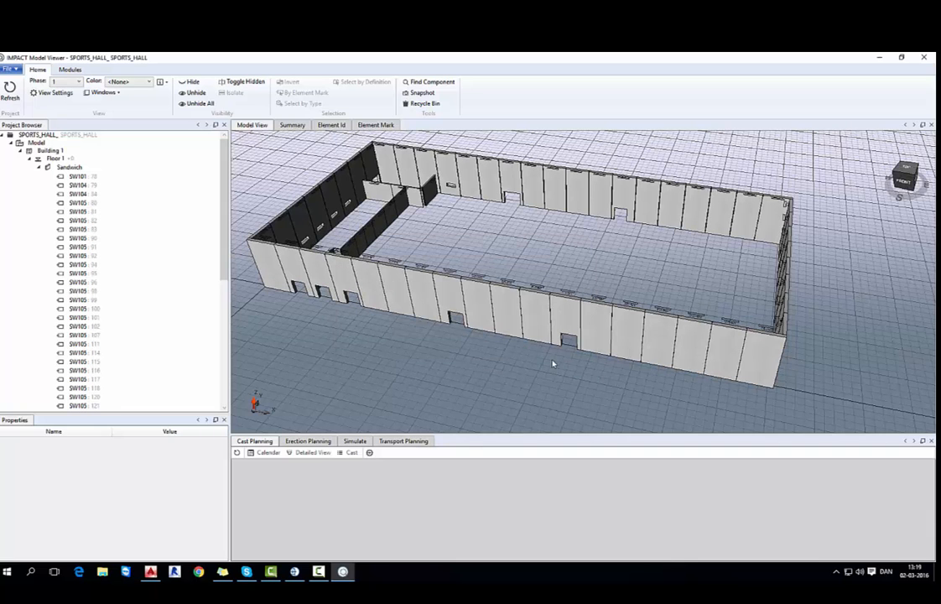
mouse_move(290, 236)
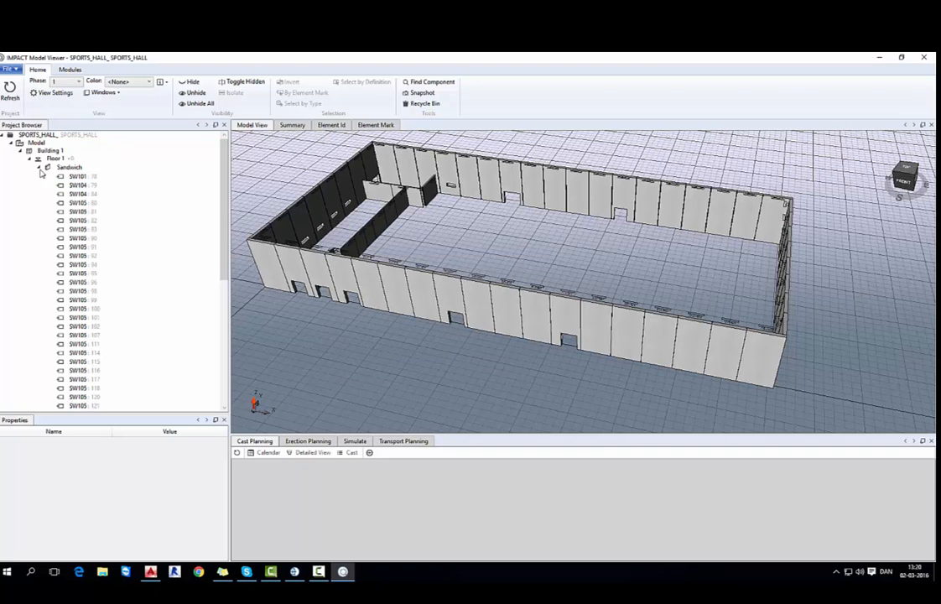
- Select all Sandwich panels in the Project Browser and isolate them in the view
click(38, 167)
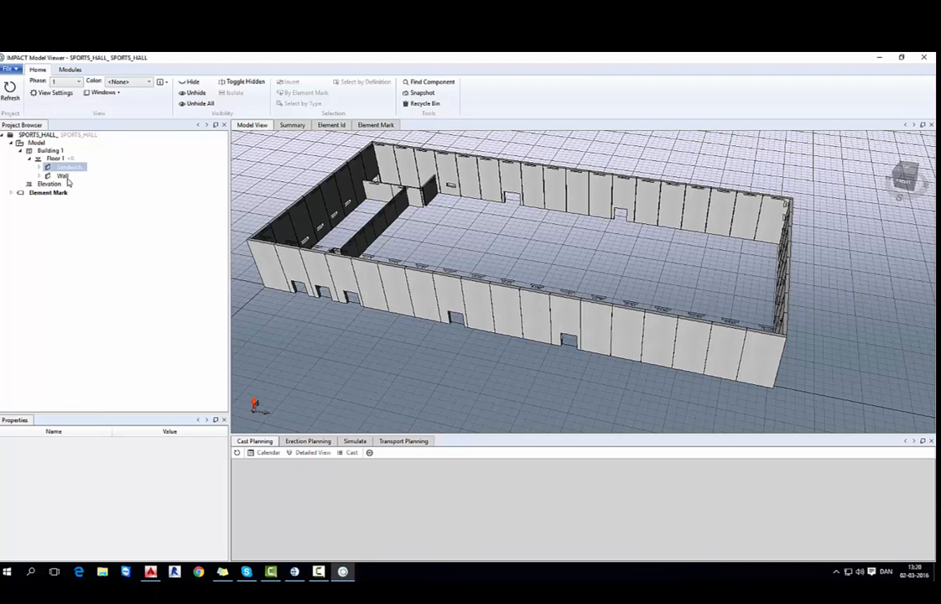
click(38, 166)
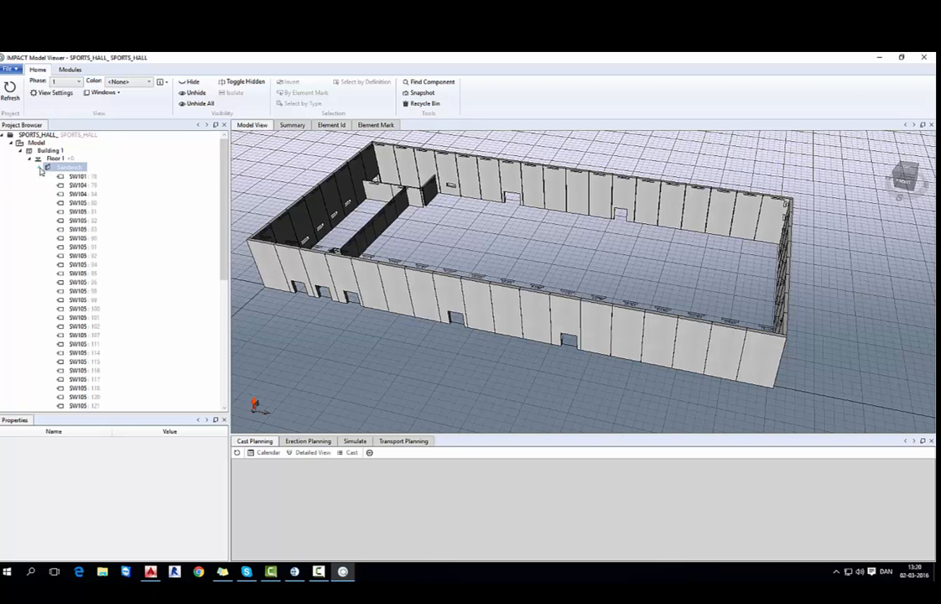
click(78, 345)
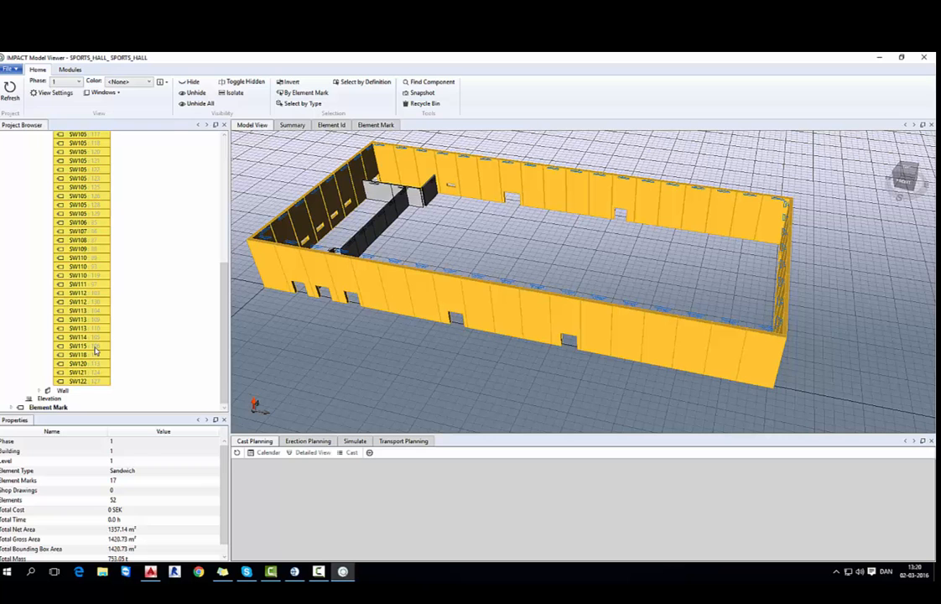
right_click(80, 345)
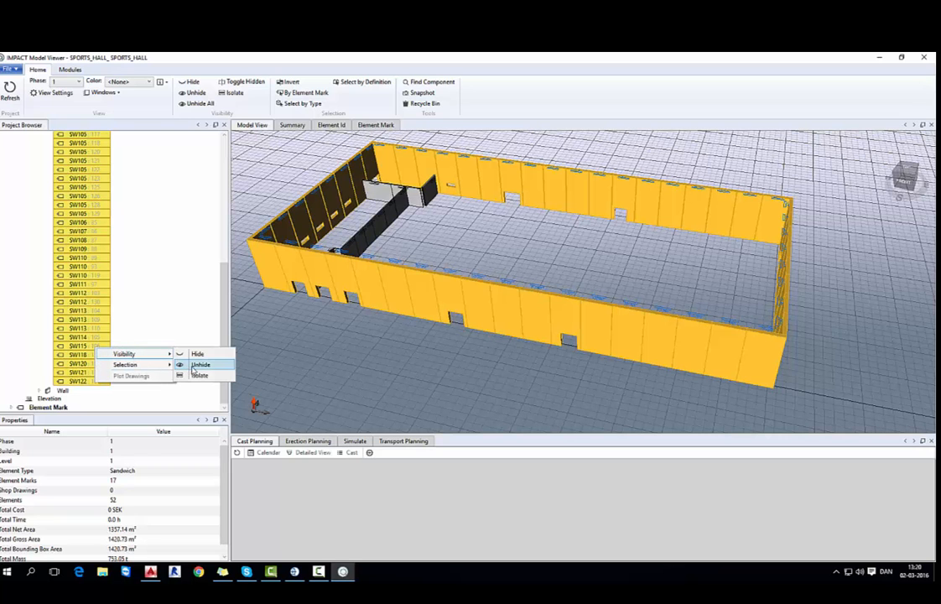
click(200, 364)
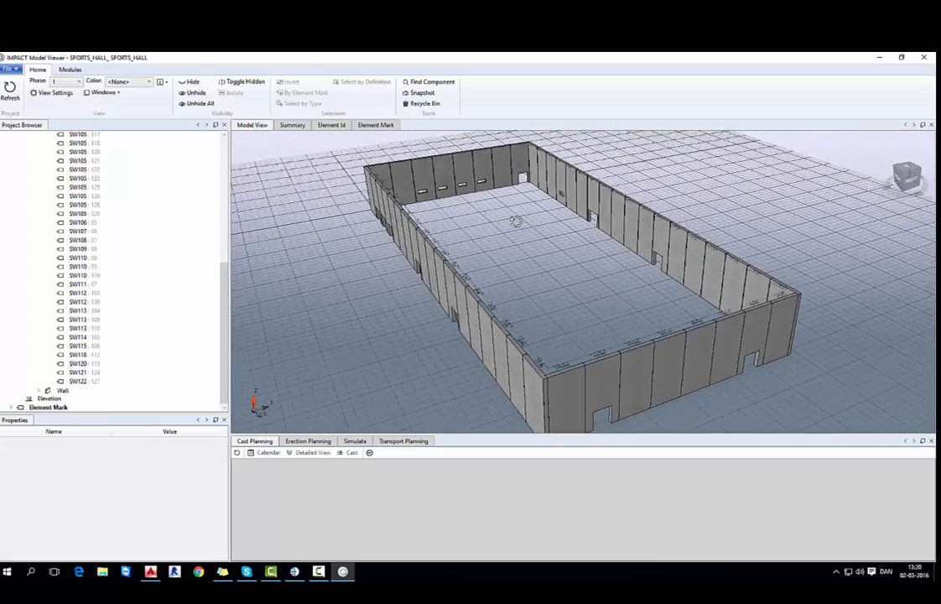
drag(516, 222, 562, 244)
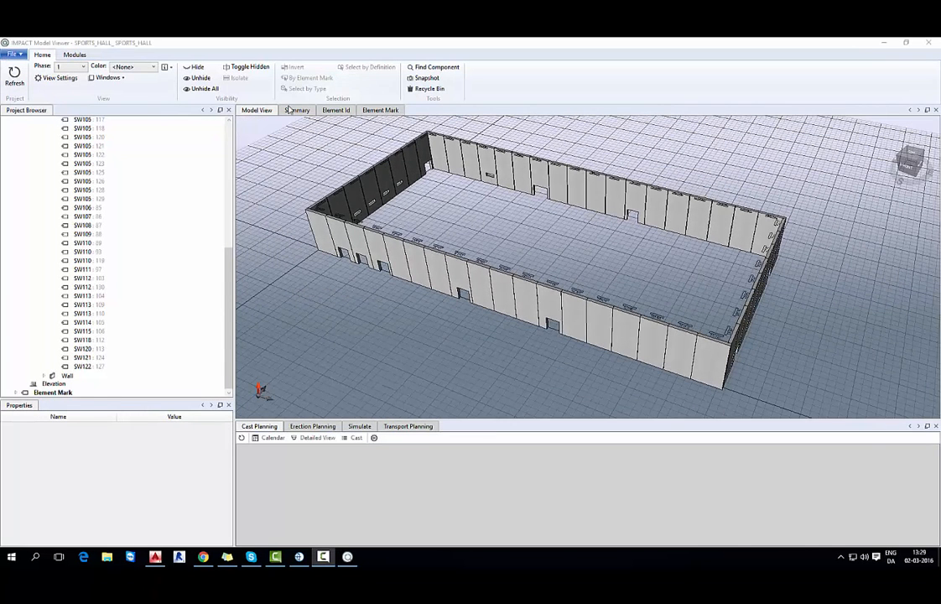
- Check the Summary, Element Id and Element Mark tables, then reselect the Sandwich group
click(297, 110)
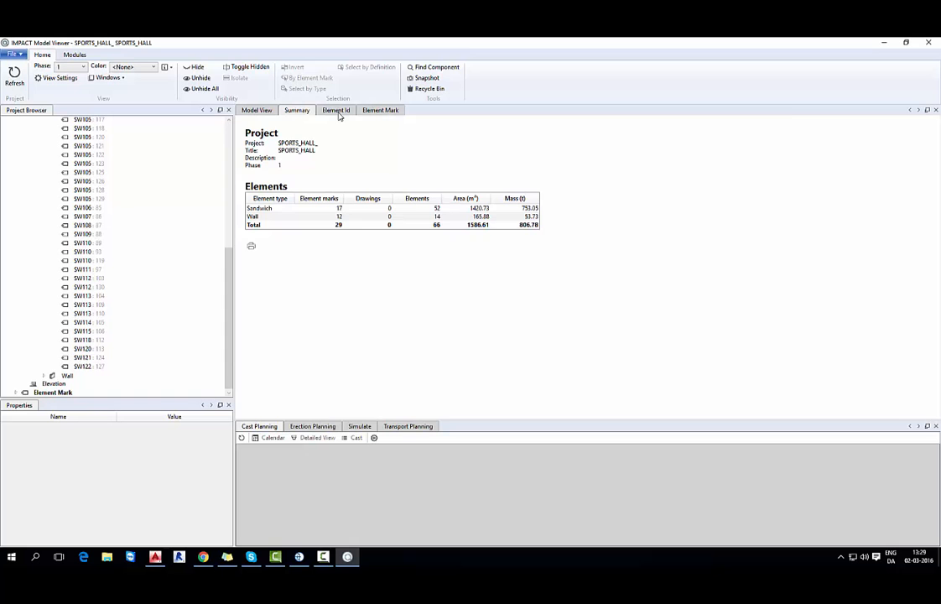
click(335, 110)
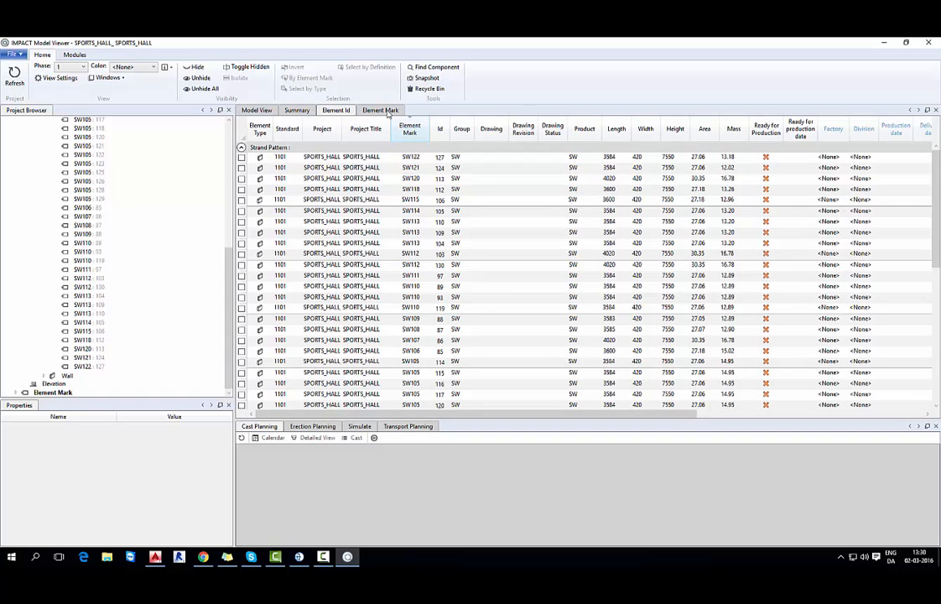
click(380, 109)
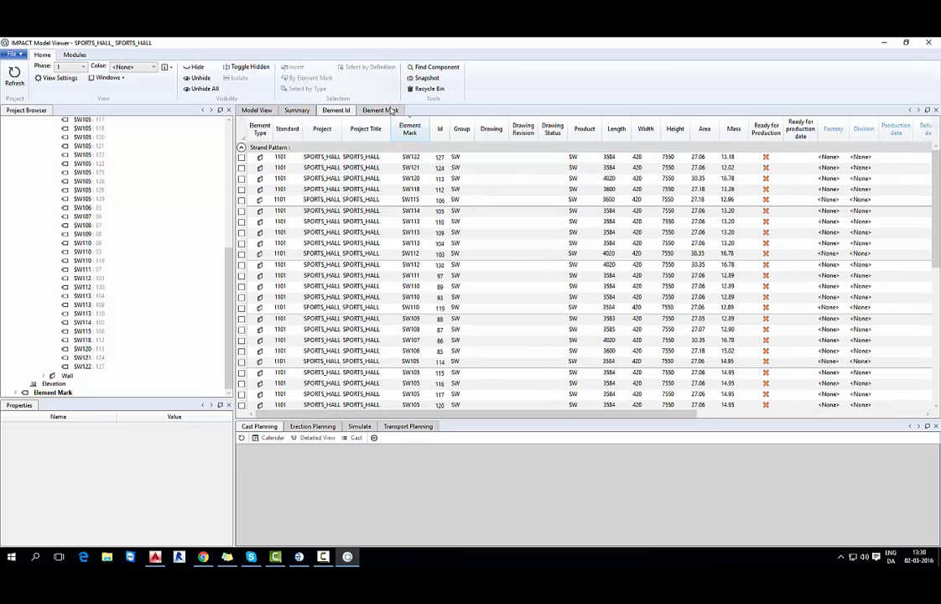
click(380, 110)
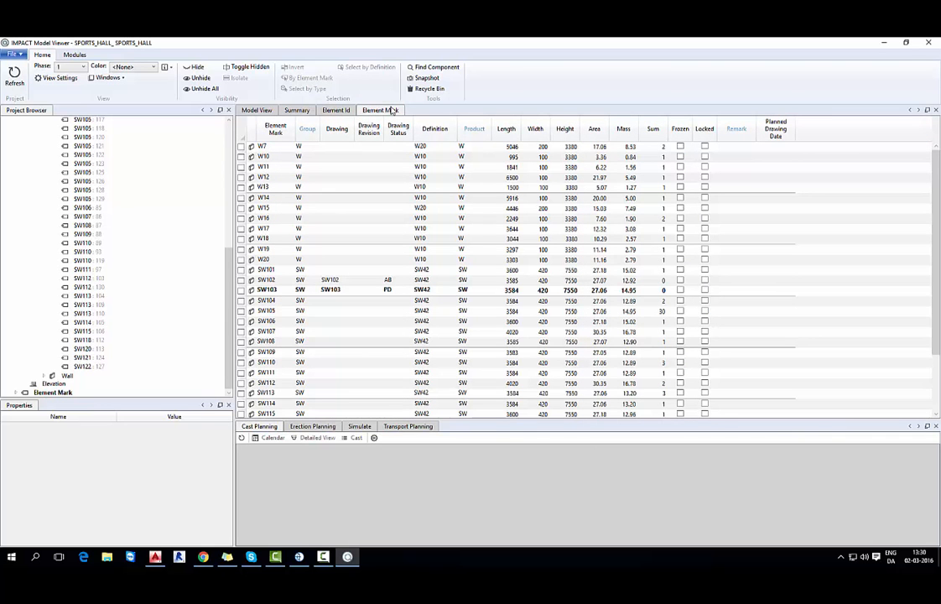
click(257, 110)
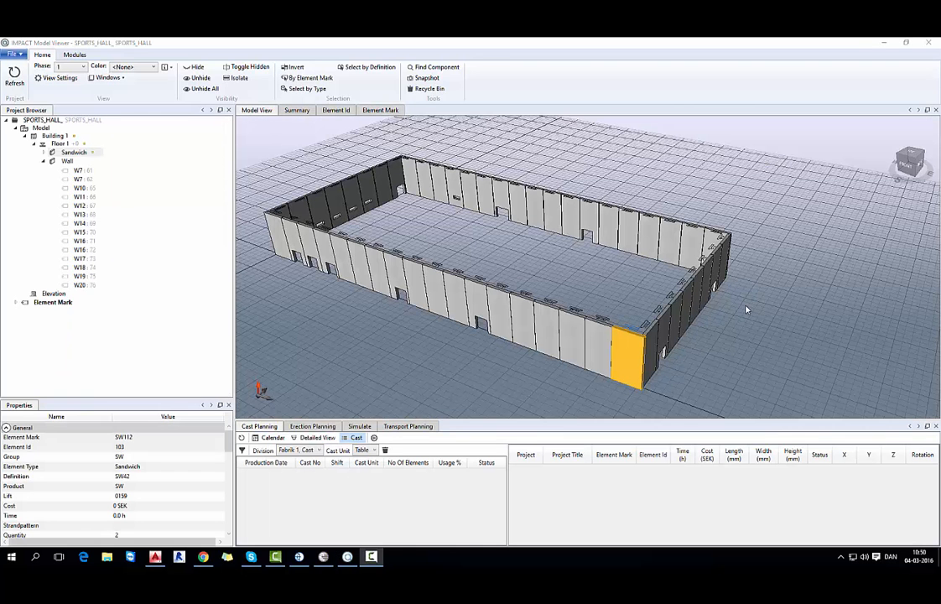
click(74, 55)
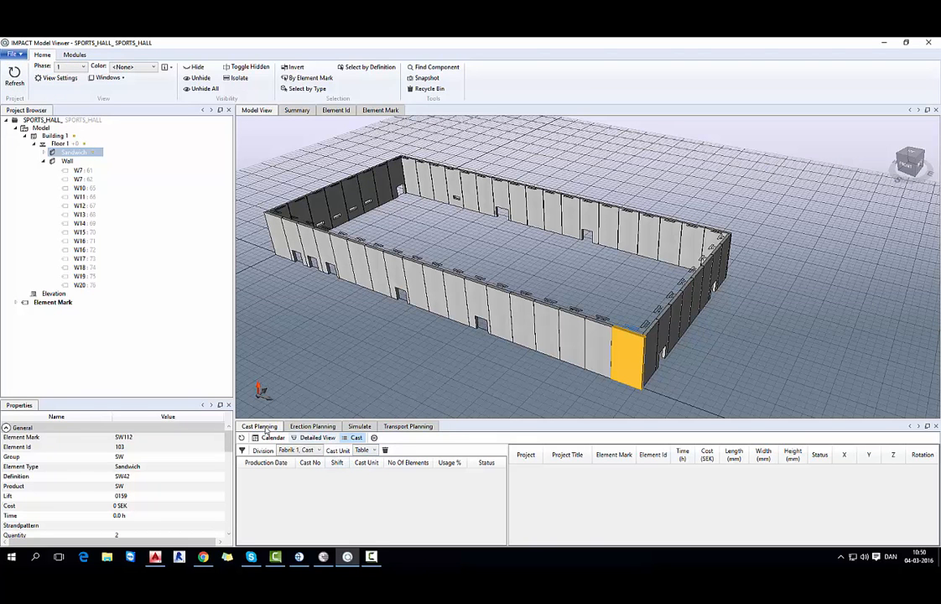
- Assign erection sequence 1–6, starting at 1, to SW112 and five SW105 panels
click(312, 426)
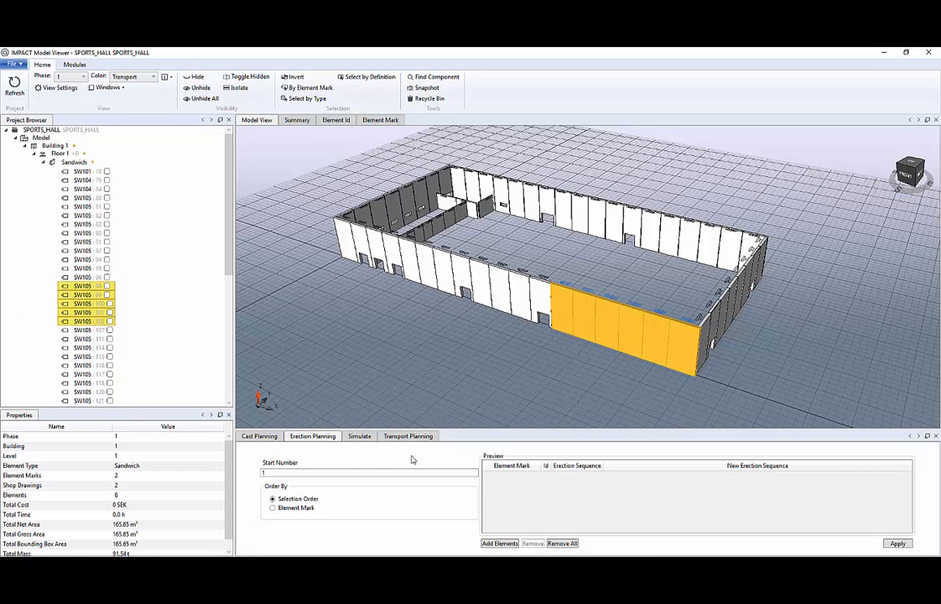
click(369, 473)
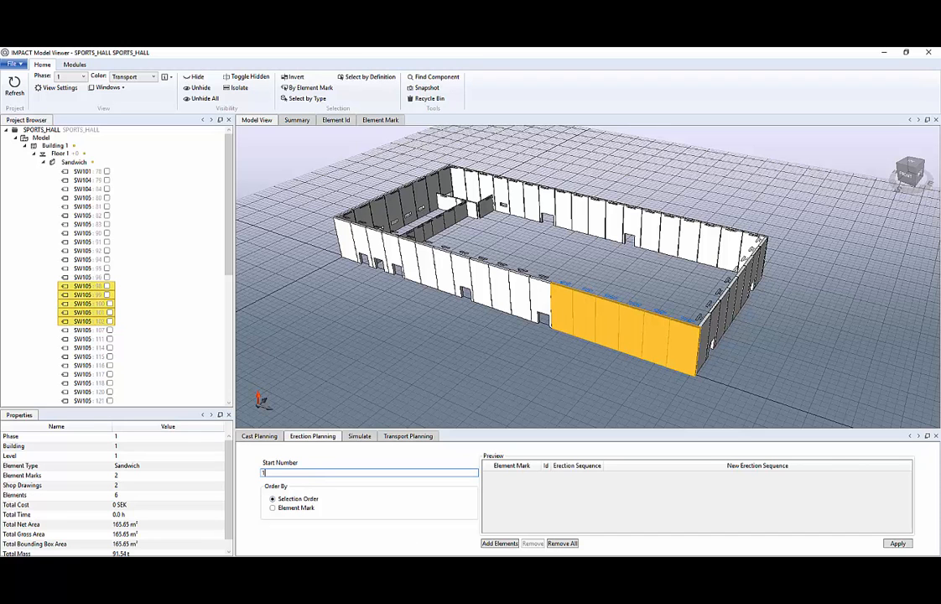
click(897, 543)
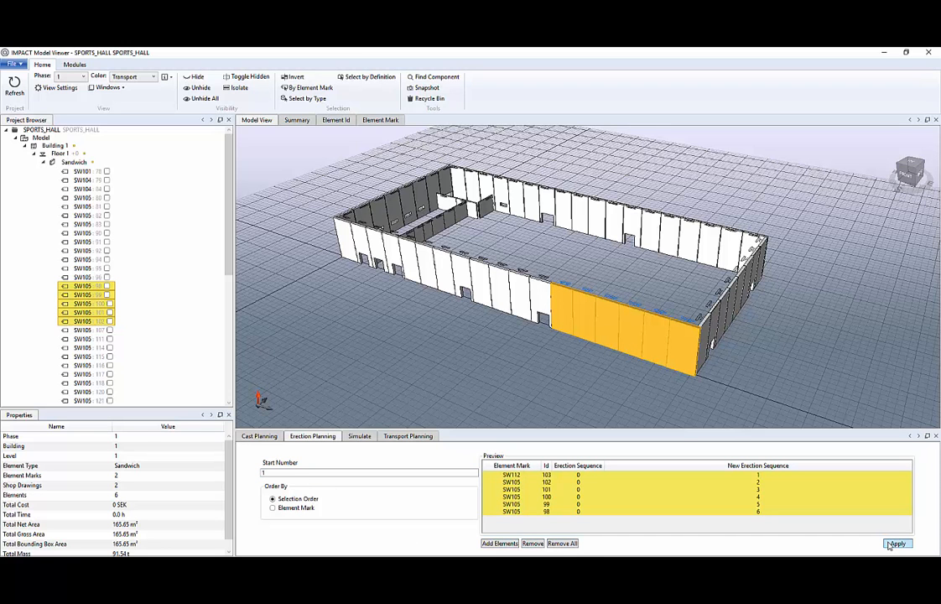
click(897, 543)
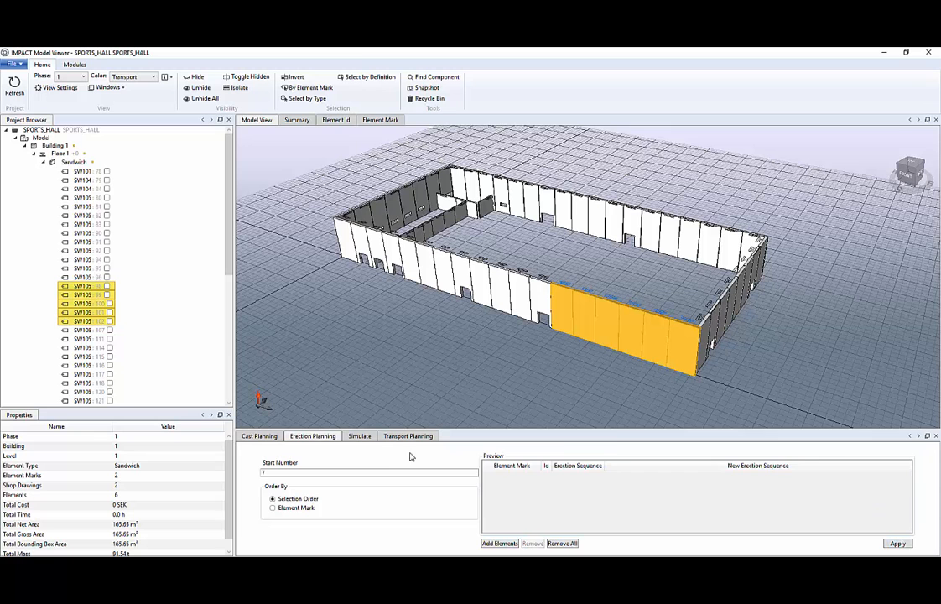
click(359, 435)
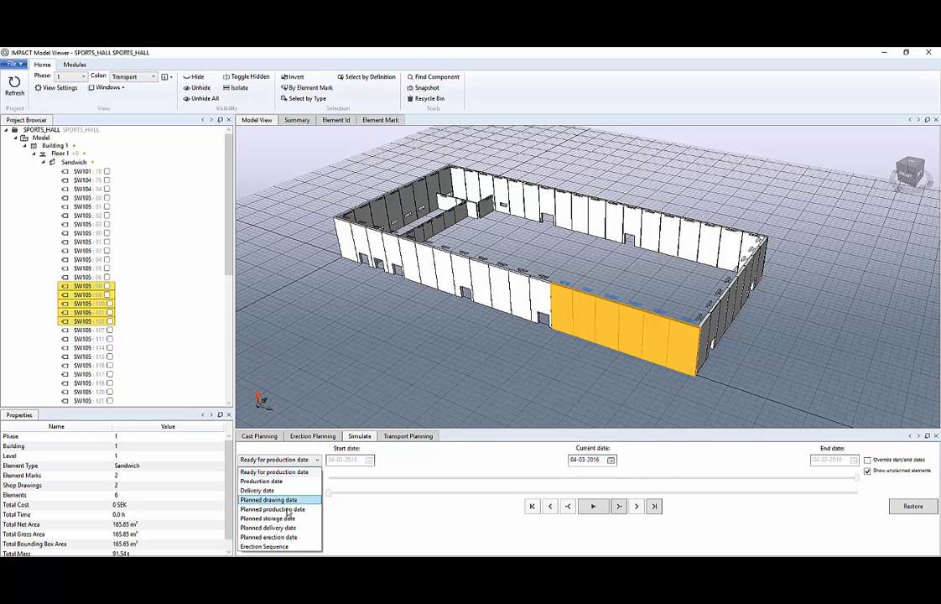
- Play the erection-sequence simulation with custom dates 28-03-2016 to 01-04-2016
click(265, 546)
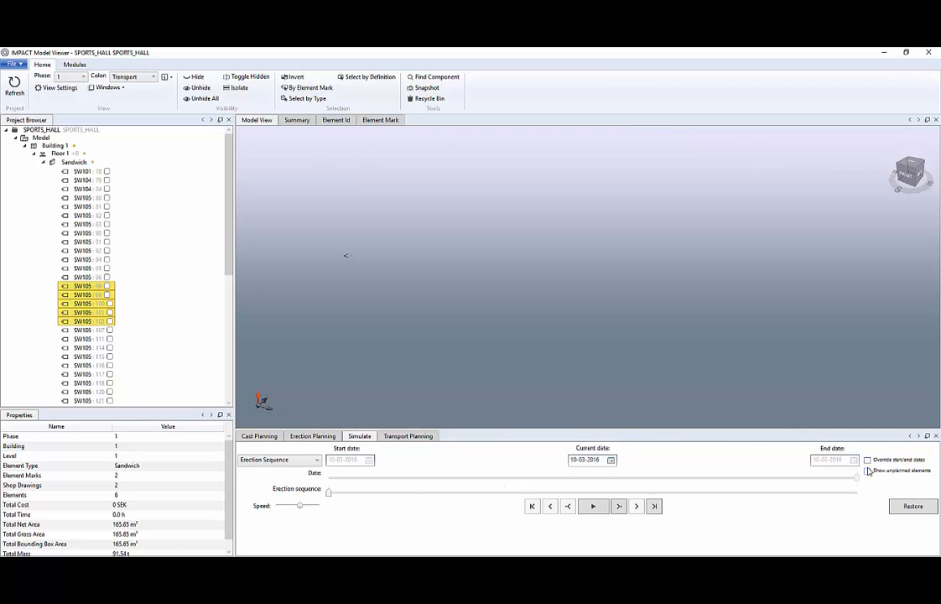
click(869, 459)
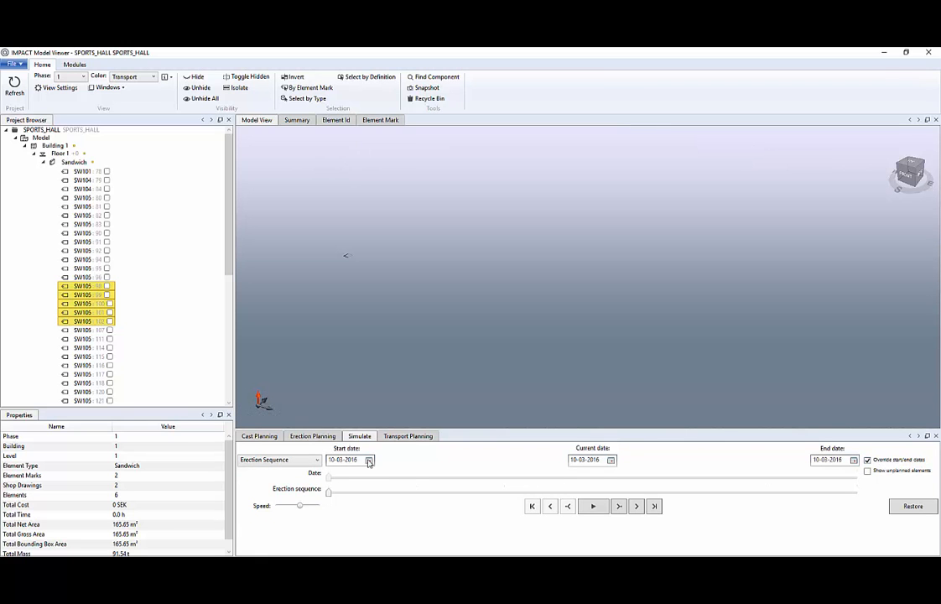
click(368, 459)
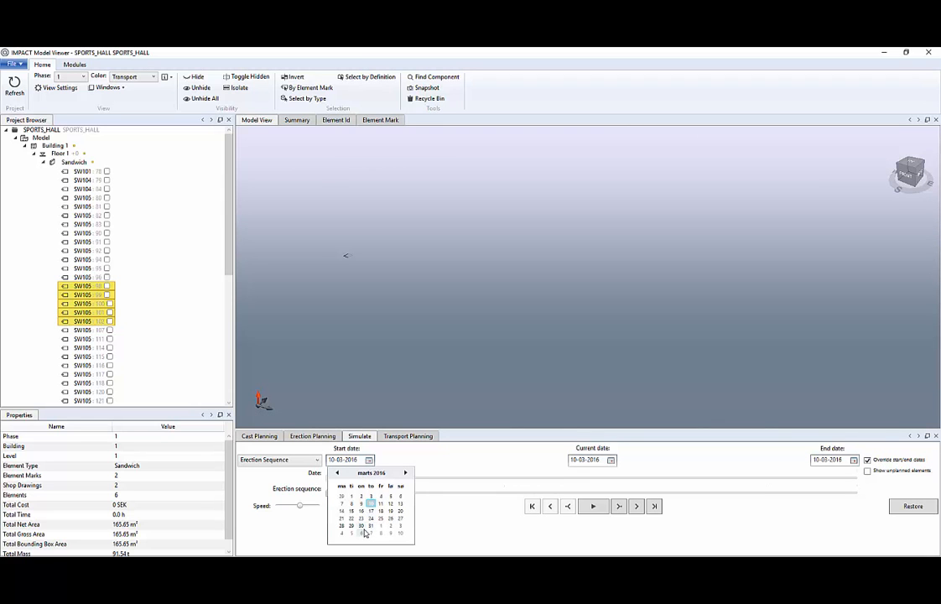
click(343, 526)
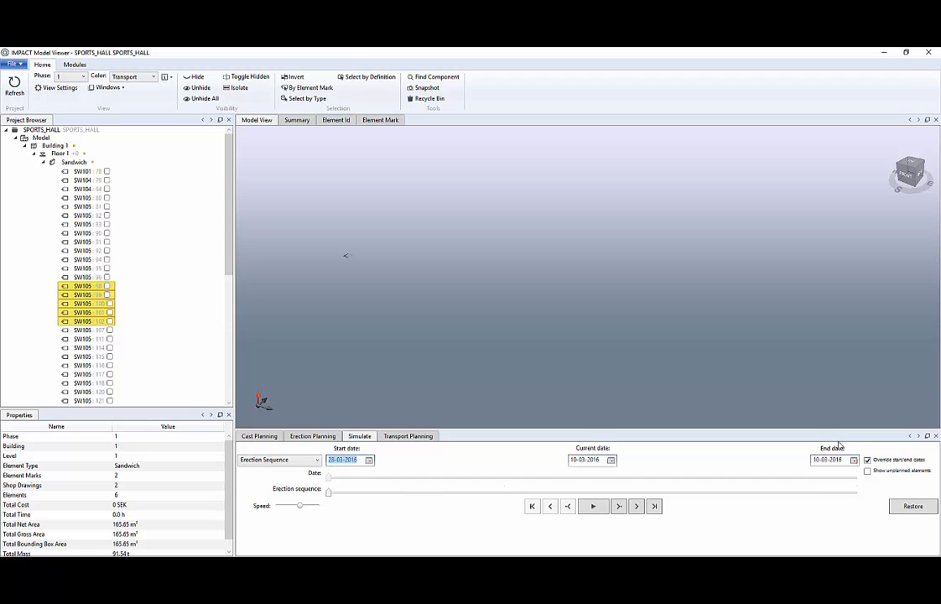
click(854, 459)
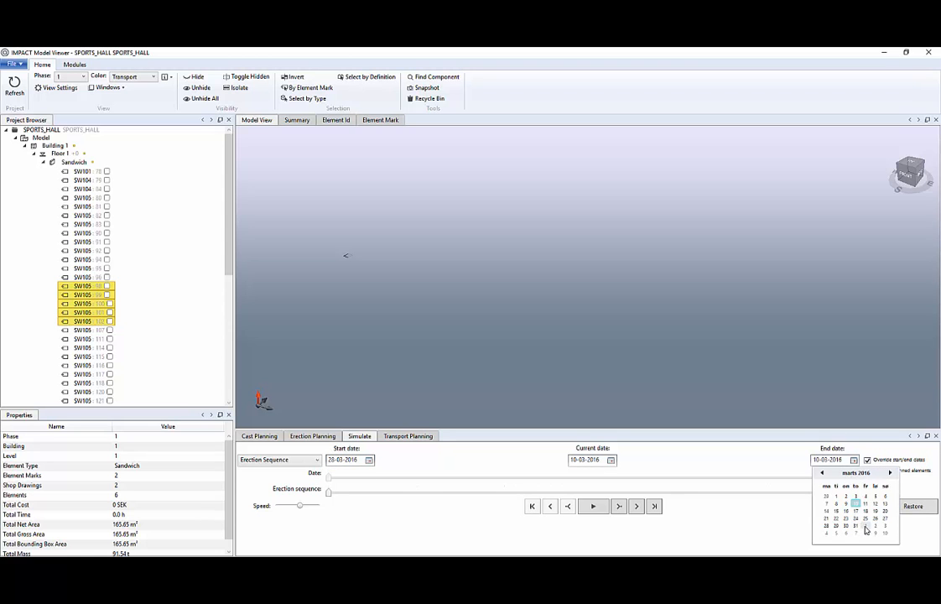
click(855, 526)
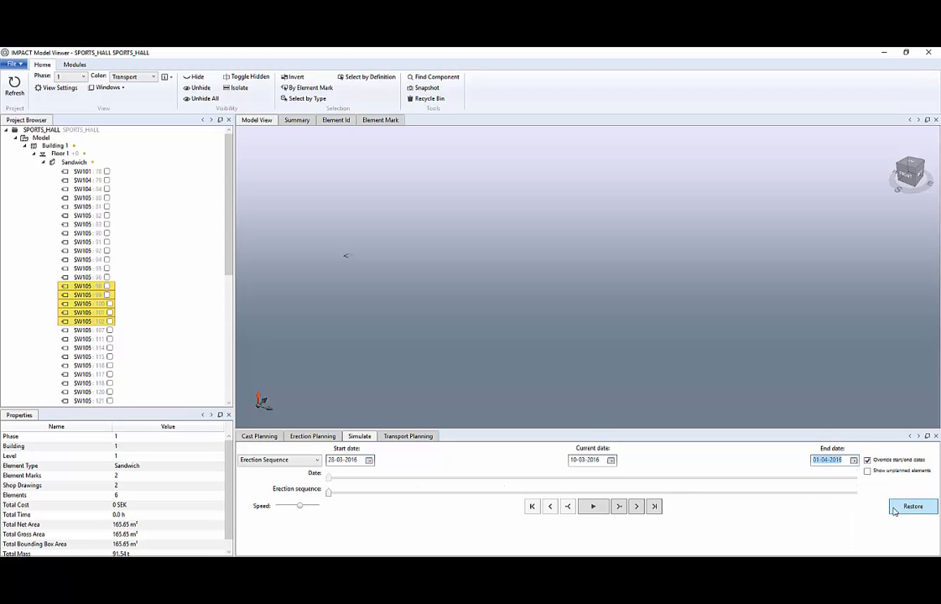
click(593, 505)
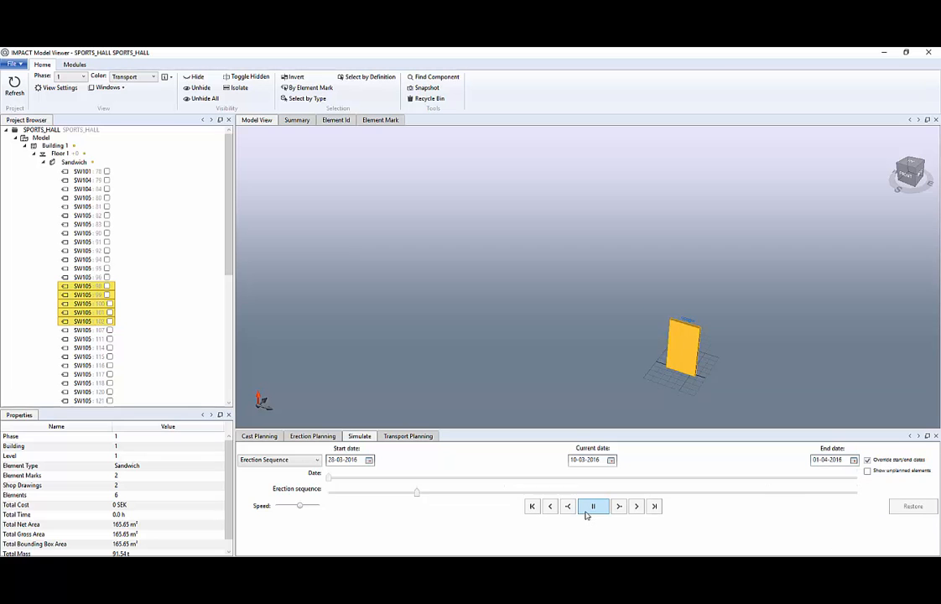
click(593, 505)
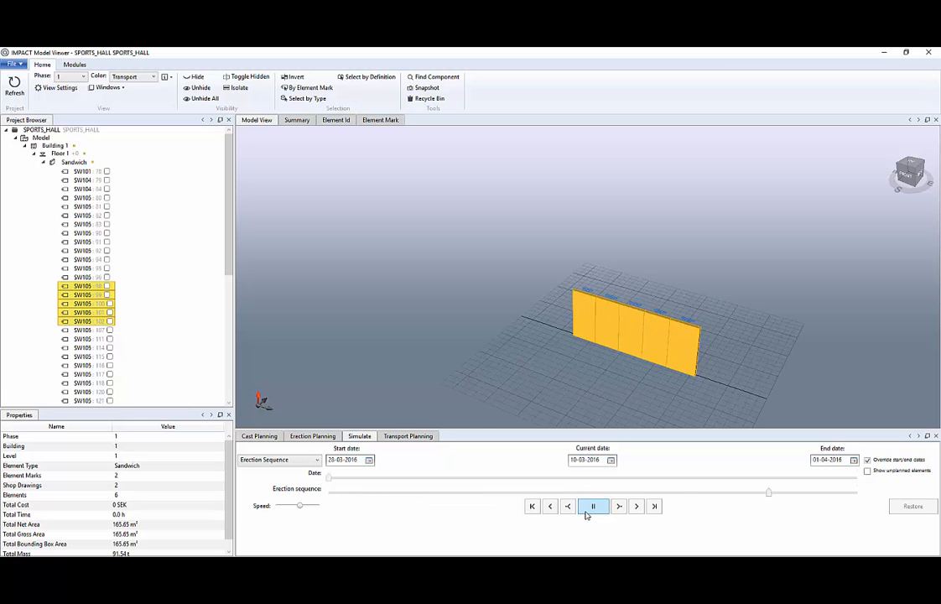
click(335, 120)
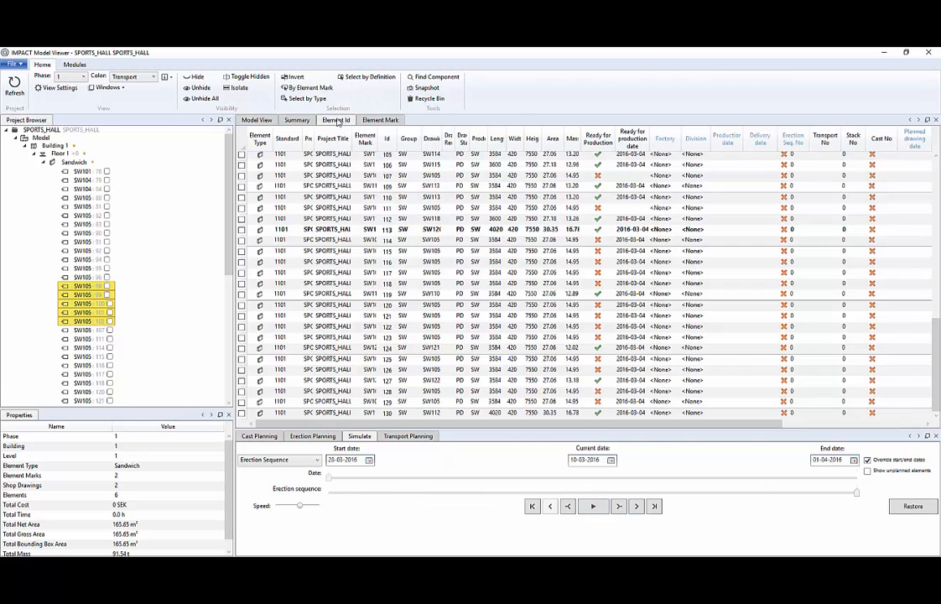
- Expand all groups in the element table and scroll to the date columns
scroll(right, 3)
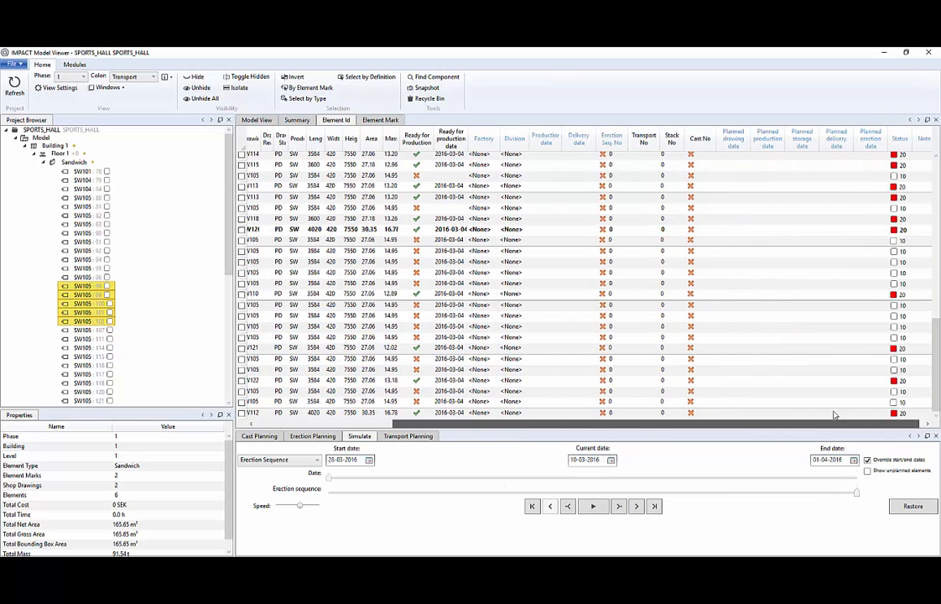
scroll(right, 3)
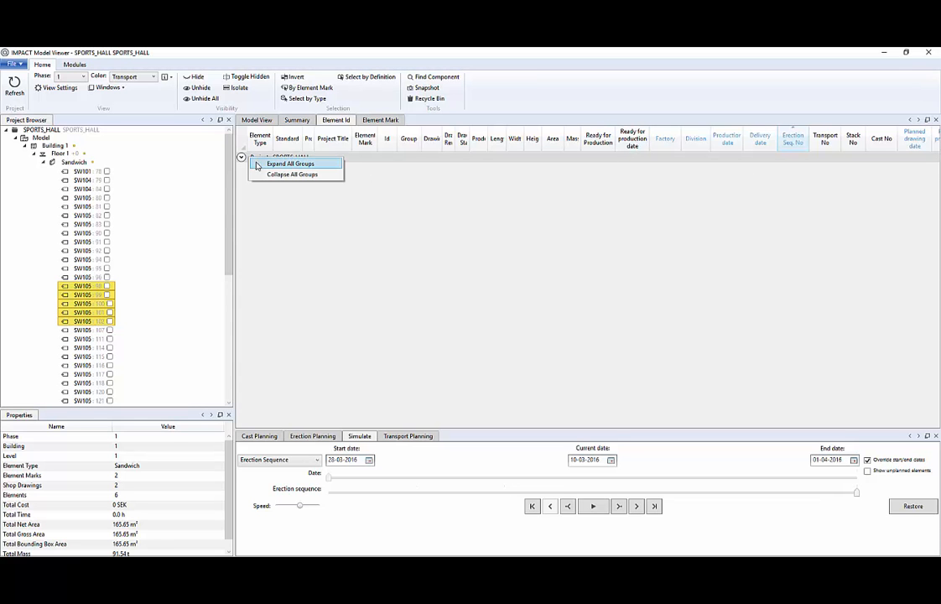
click(293, 174)
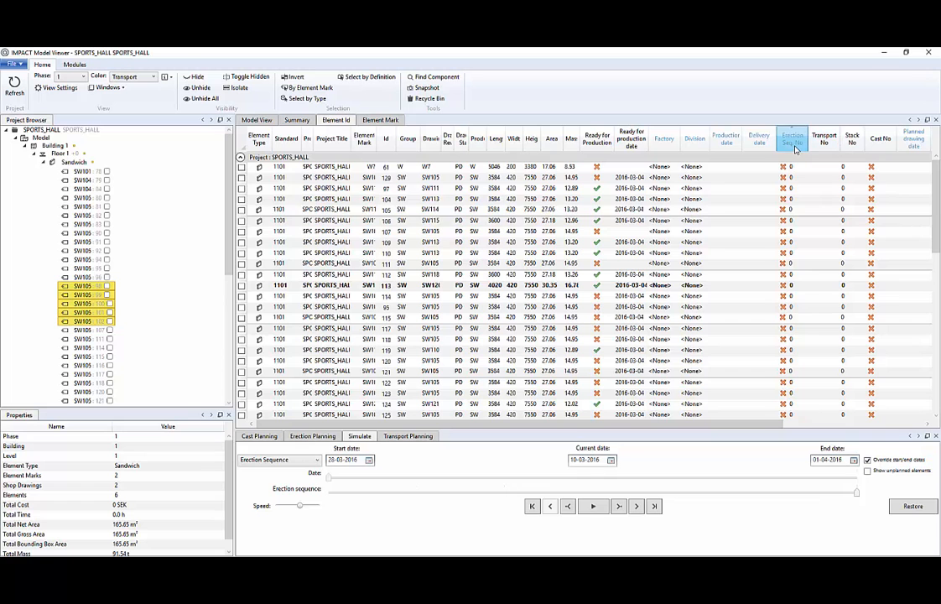
scroll(right, 3)
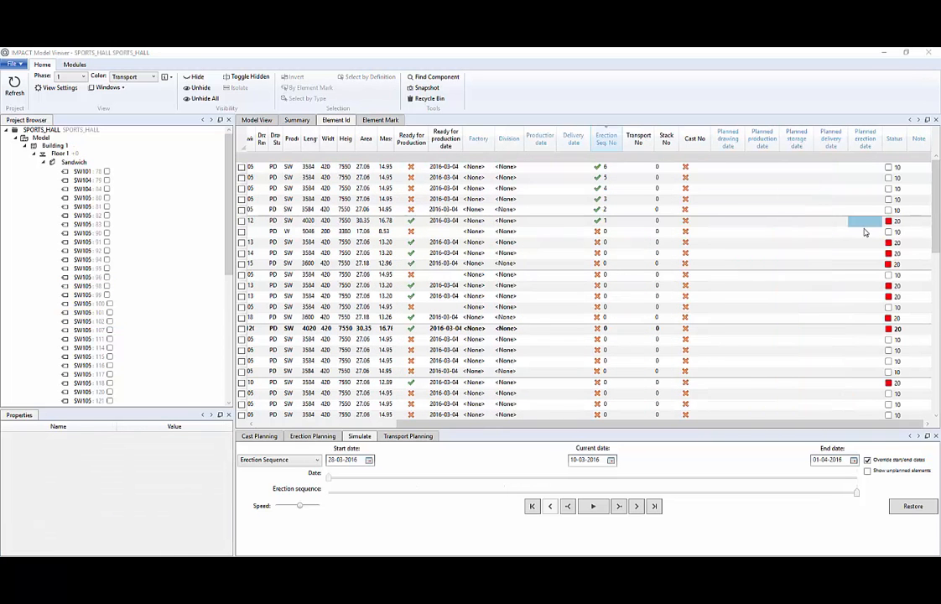
- Give the sequenced panels planned erection dates from 28 to 31 March
click(872, 220)
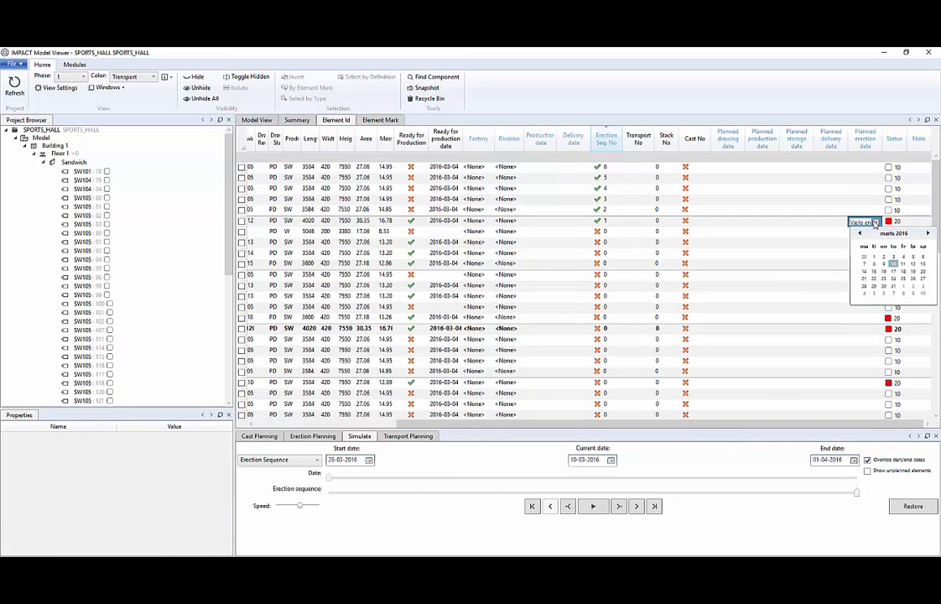
click(865, 285)
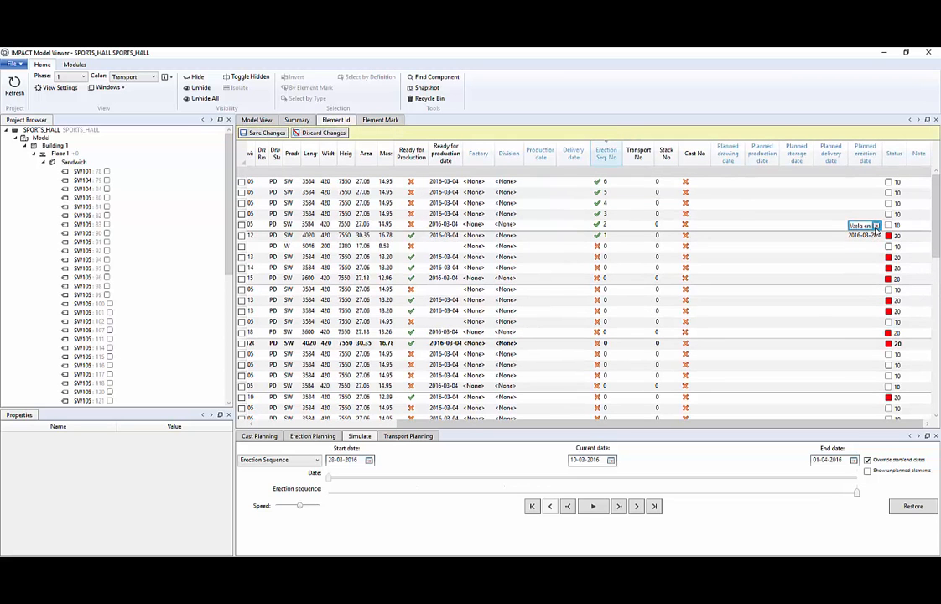
click(875, 225)
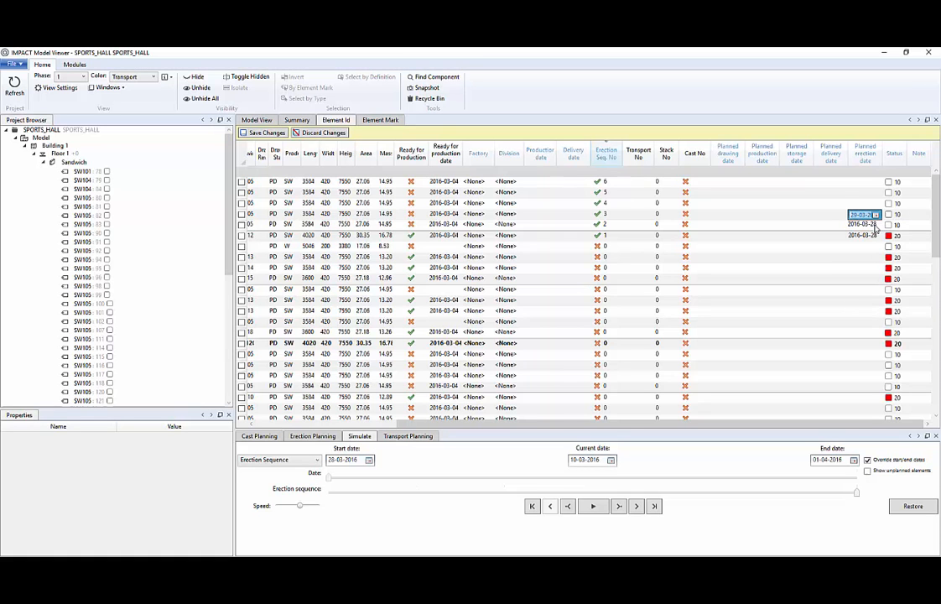
click(877, 214)
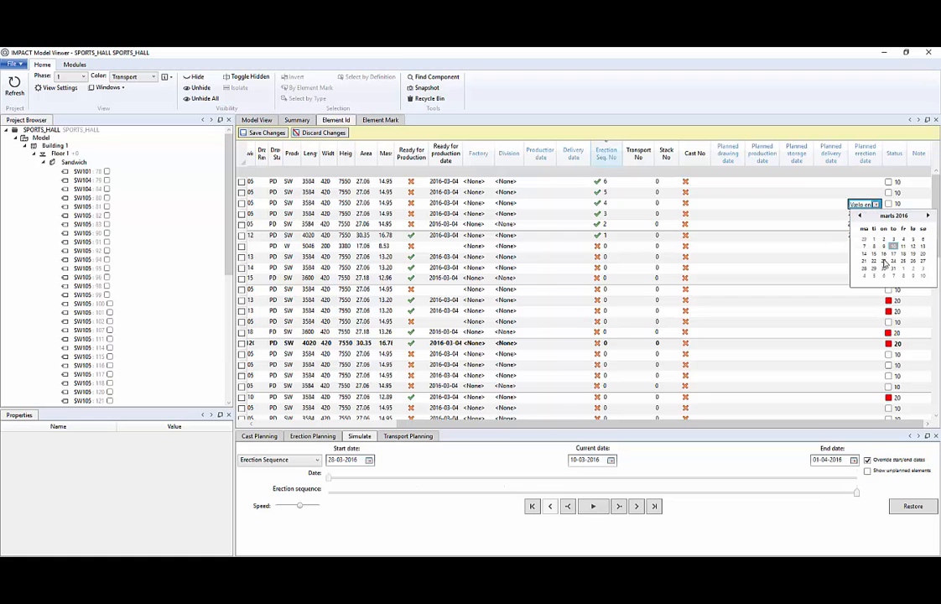
click(893, 260)
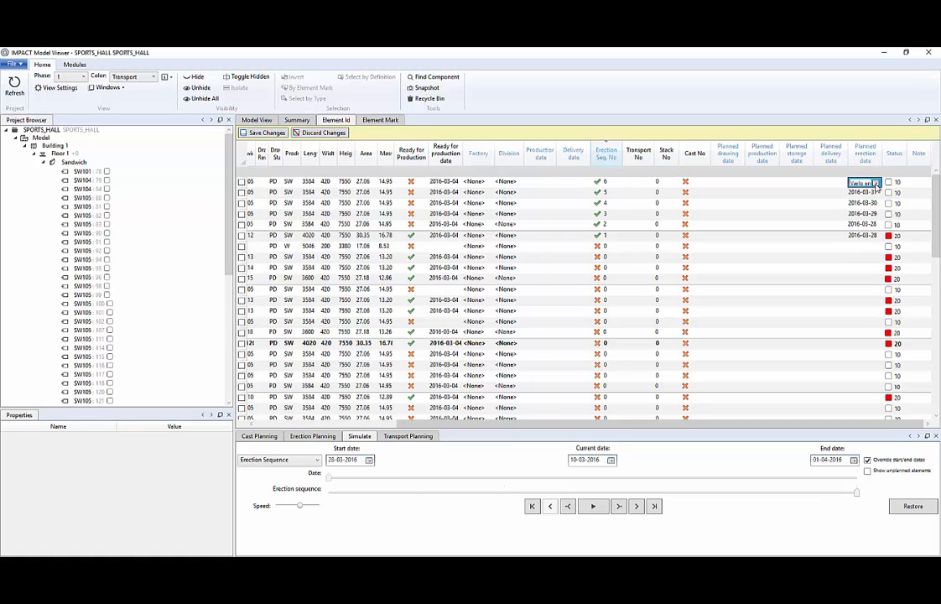
click(886, 182)
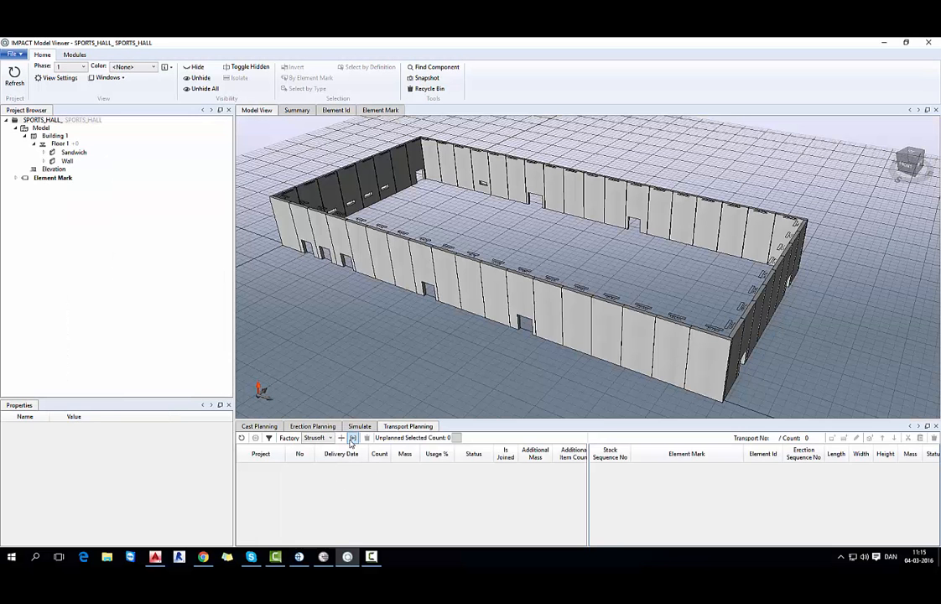
- Launch the New Transport form from the Transport Planning tab
click(353, 438)
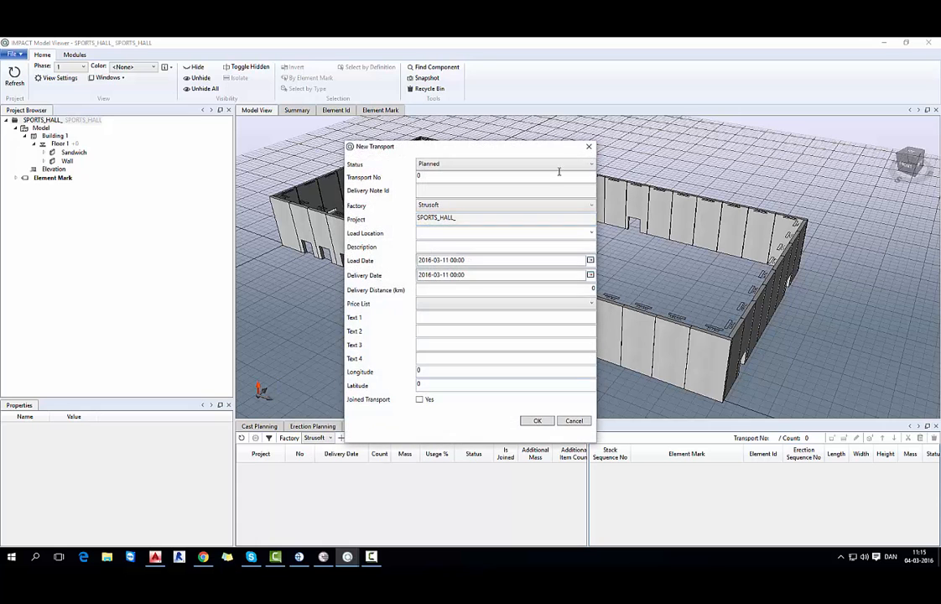
click(574, 420)
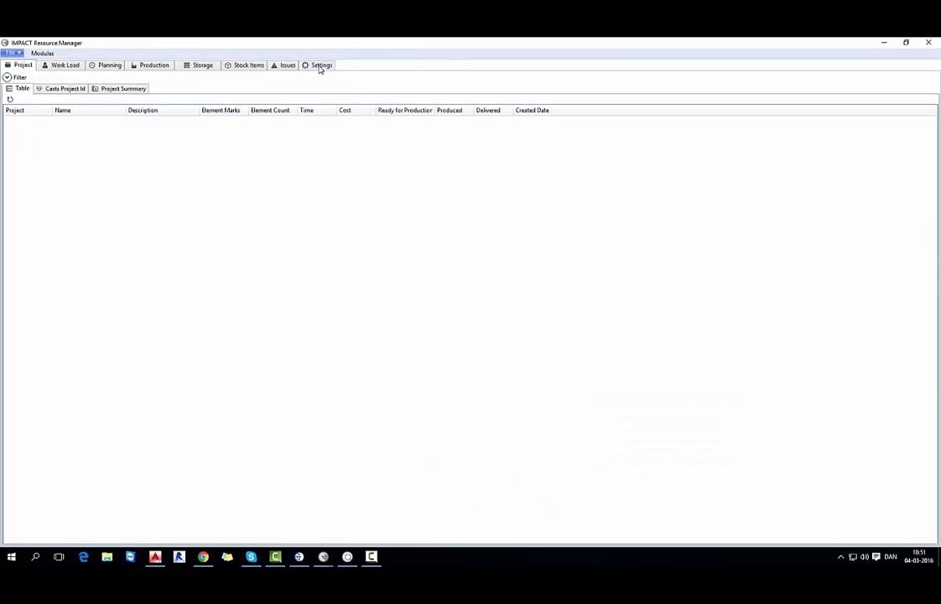
- Rename factory Fabrik 1 to Strusoft with main address Gotlandsvej 24
click(321, 65)
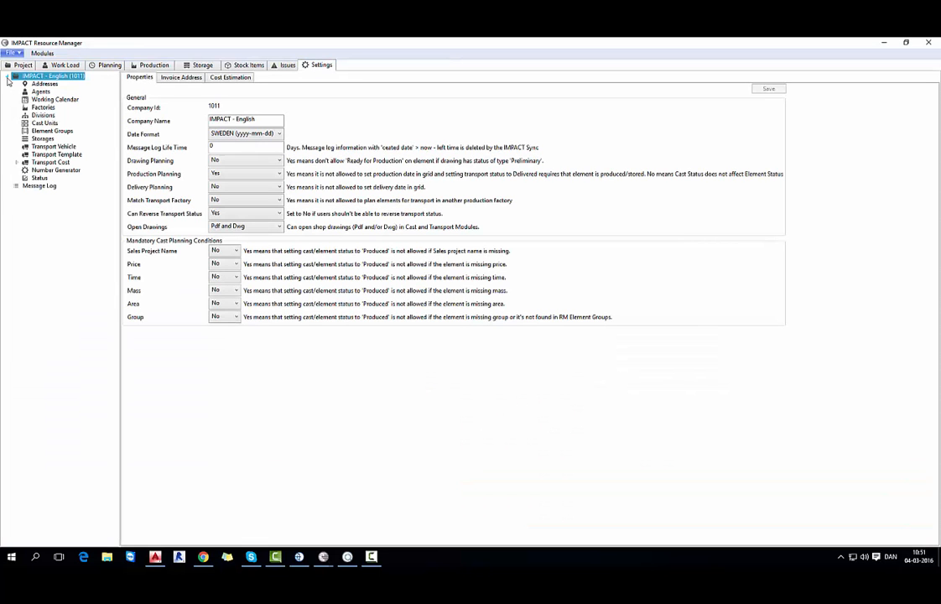
click(43, 107)
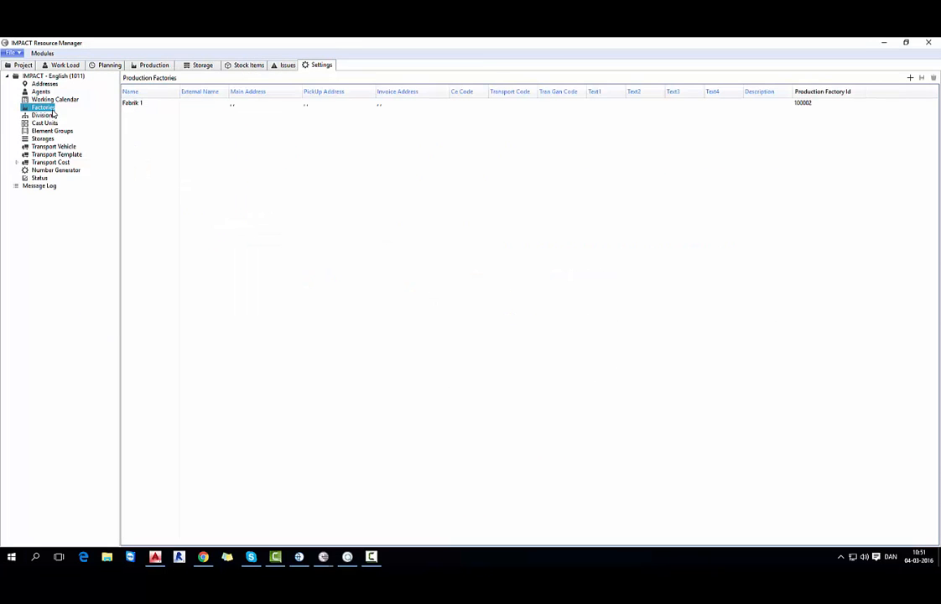
click(132, 102)
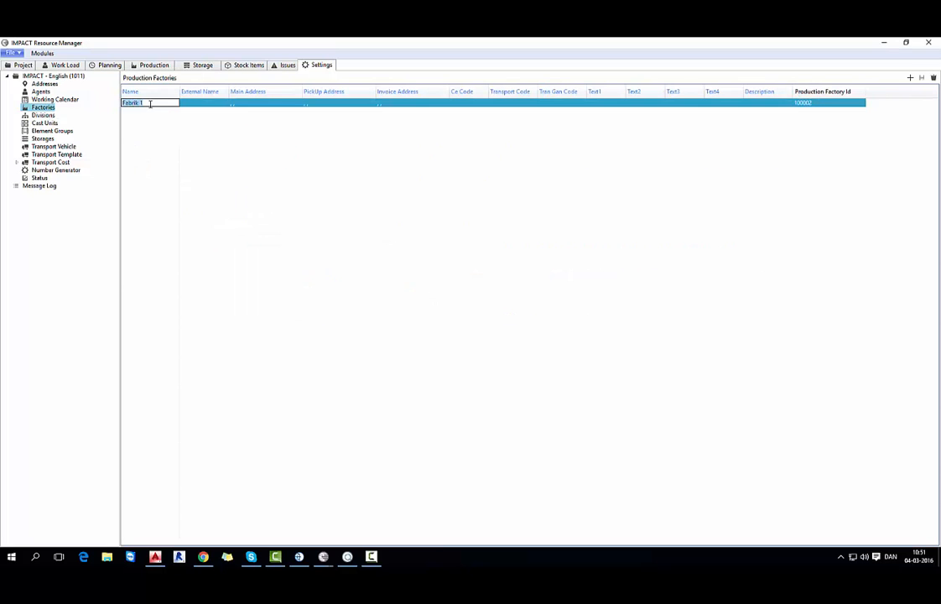
text(Strud)
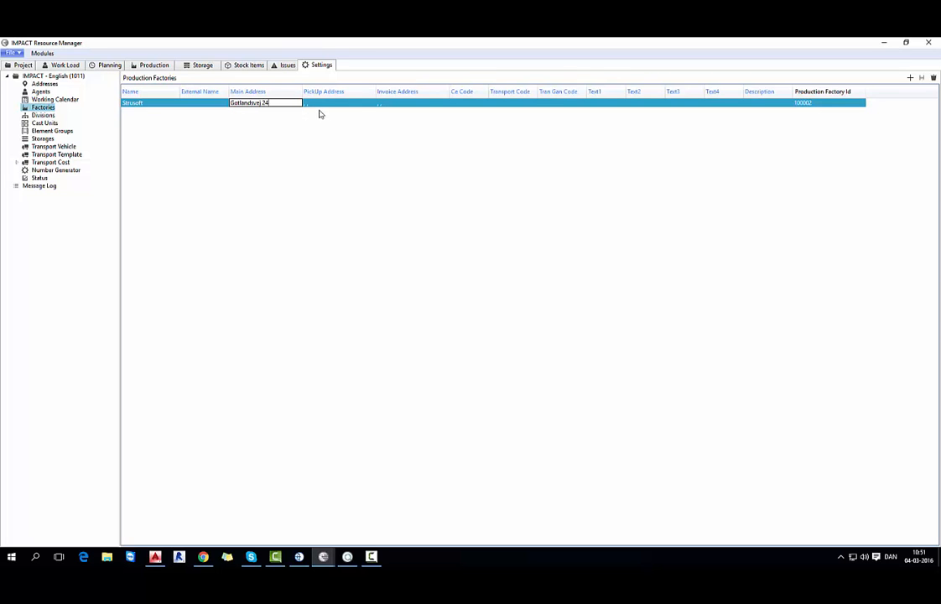
click(469, 102)
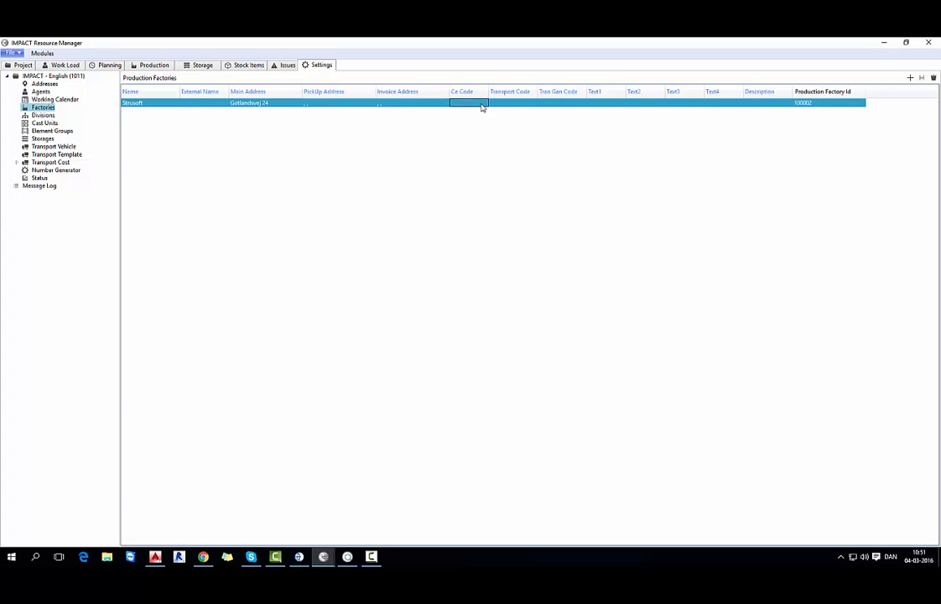
click(54, 146)
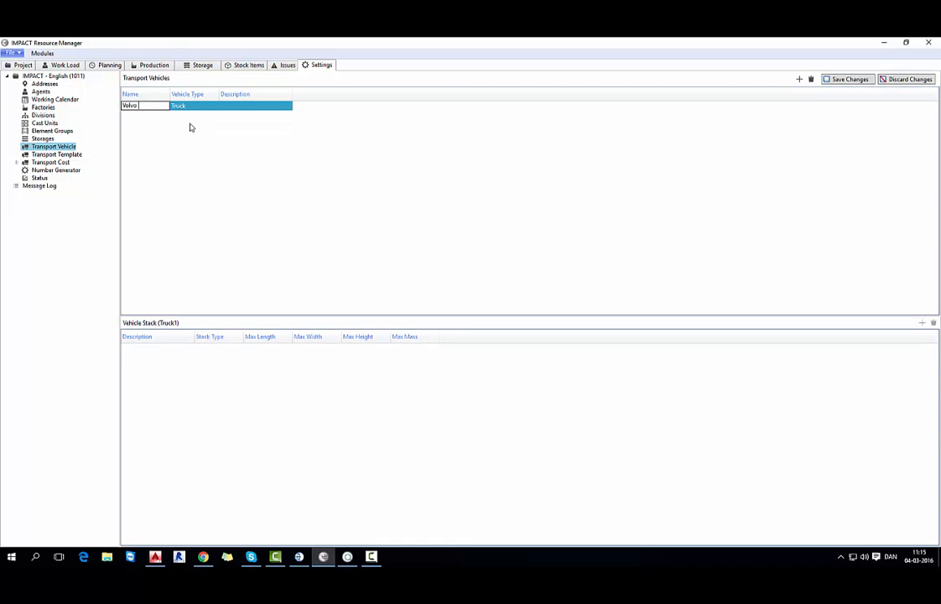
- Enter a Volvo transport vehicle description and save the vehicle
click(256, 105)
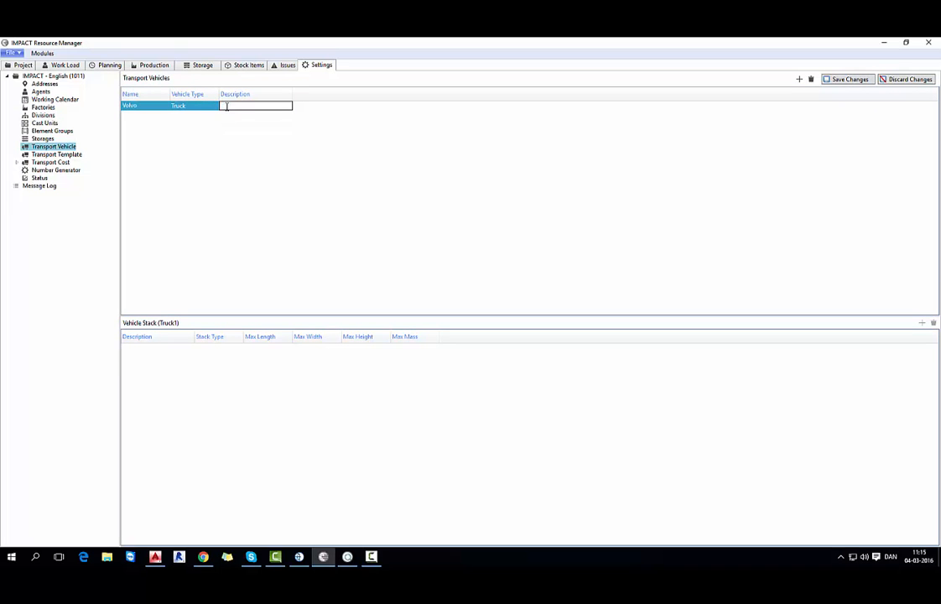
text(Volvo truck)
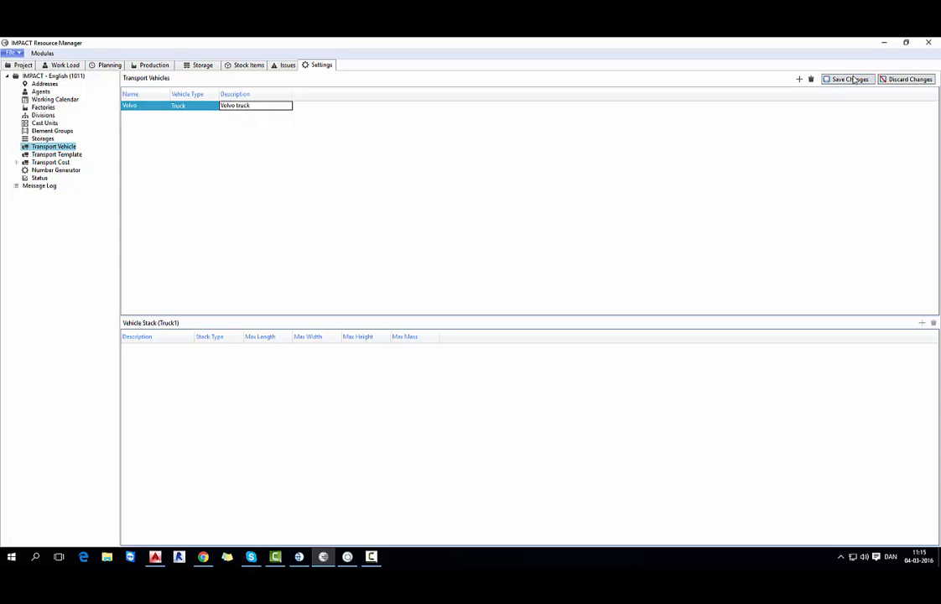
click(848, 78)
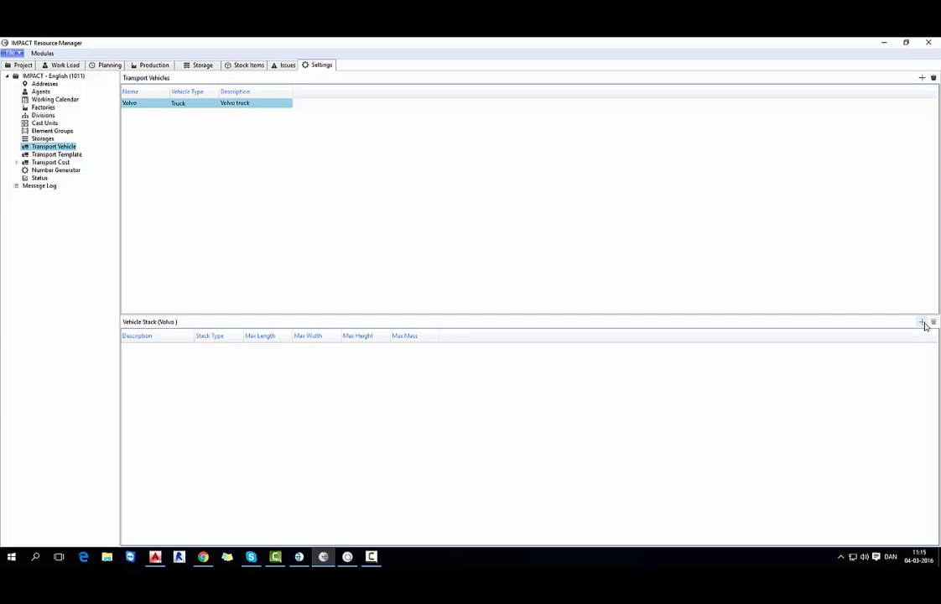
- Add a stack to the Volvo with max length, width, height 9000 and mass 33
click(922, 322)
text(VNB)
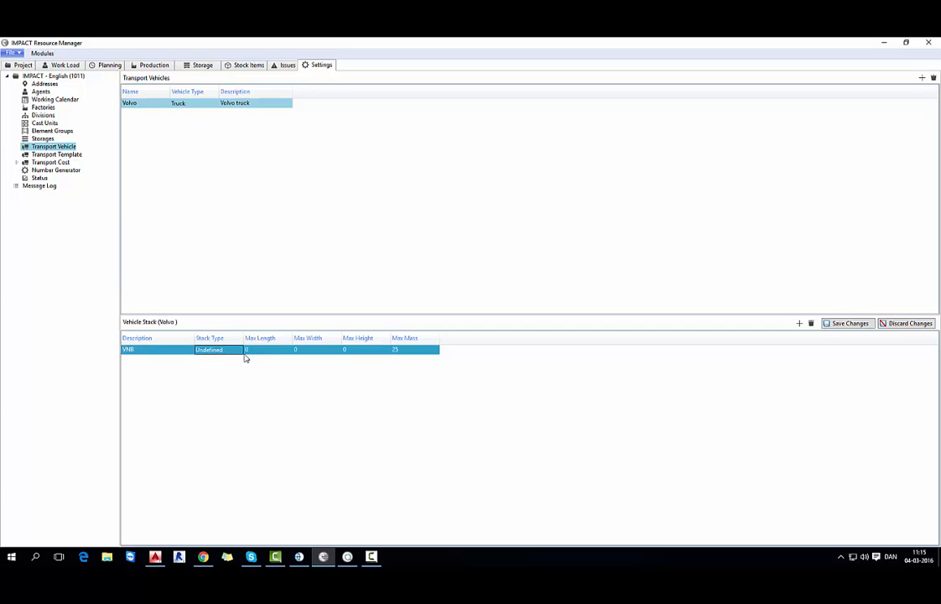
text(5000)
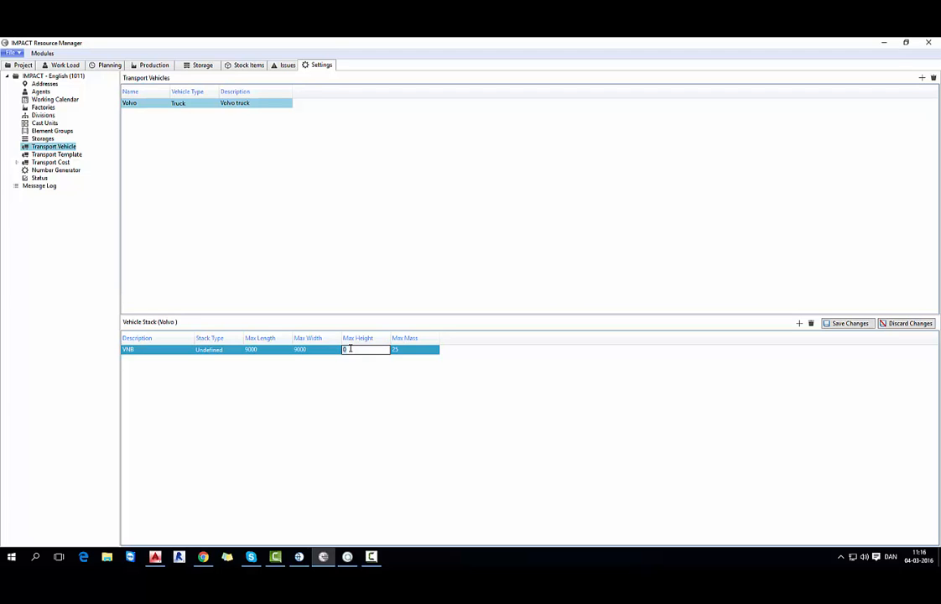
click(411, 350)
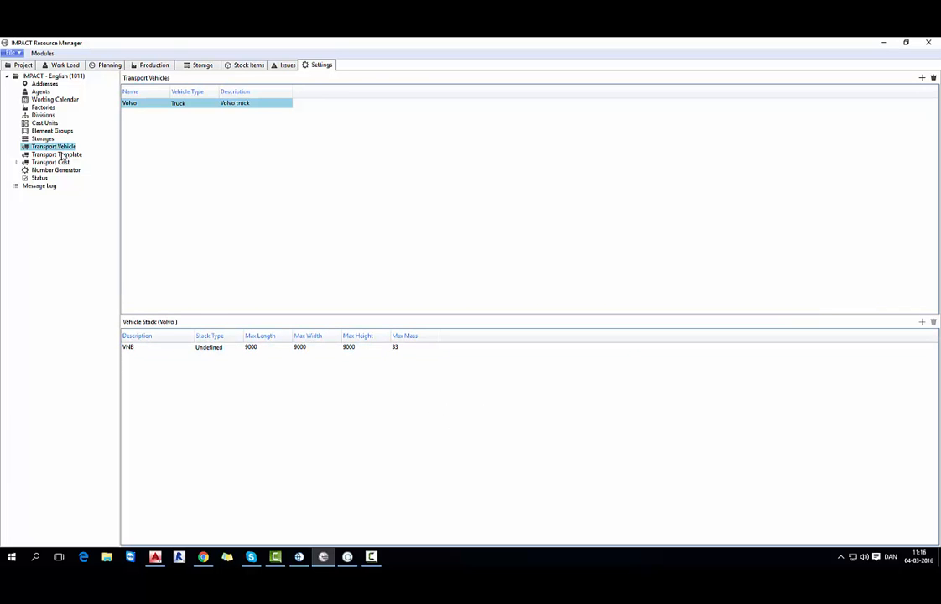
click(57, 155)
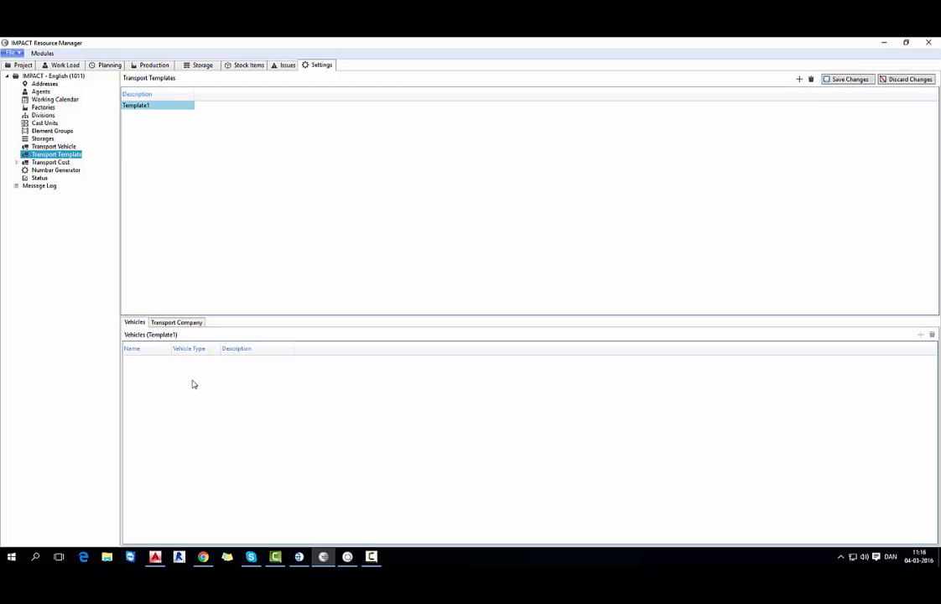
mouse_move(232, 175)
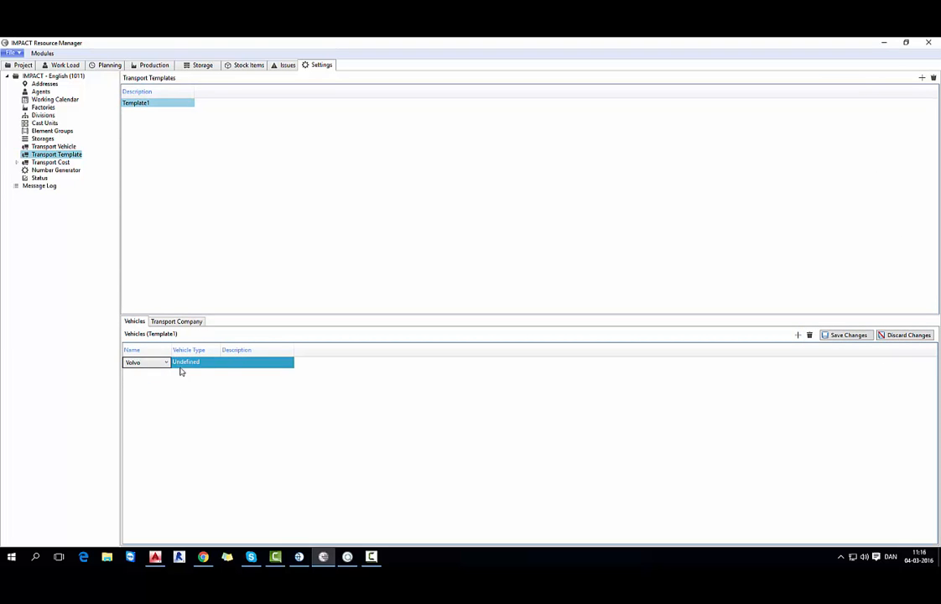
- Commit the Volvo truck as Template1's vehicle and show the production divisions
click(257, 362)
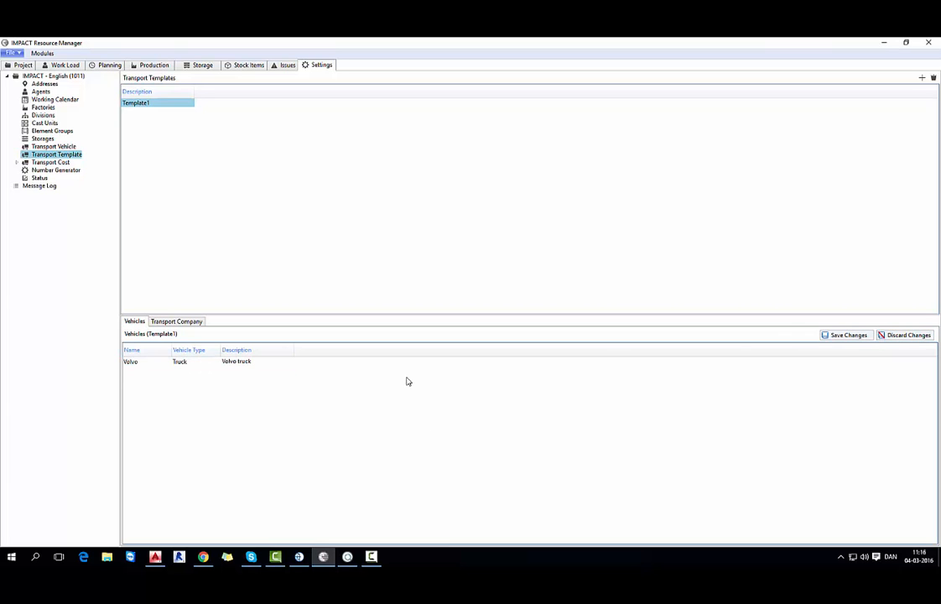
click(44, 115)
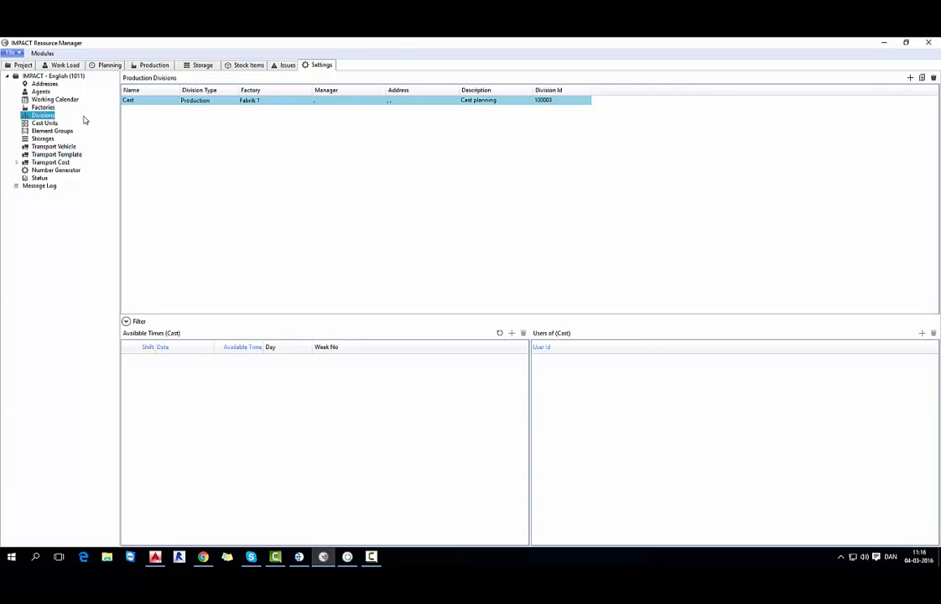
- Add a Transport-type division named Transport at Fabrik 1, then return to SPORTS_HALL
click(910, 77)
text(Transport)
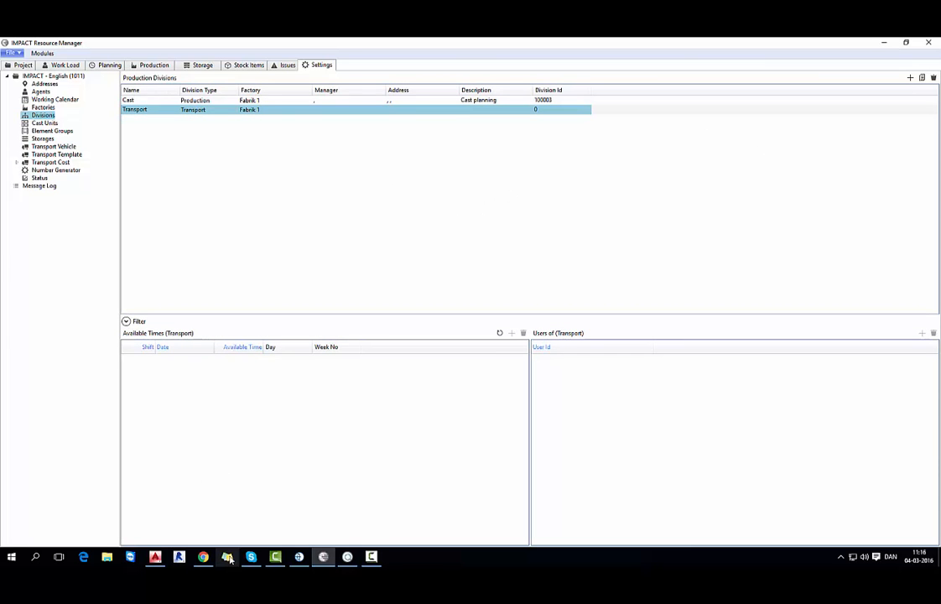
click(228, 556)
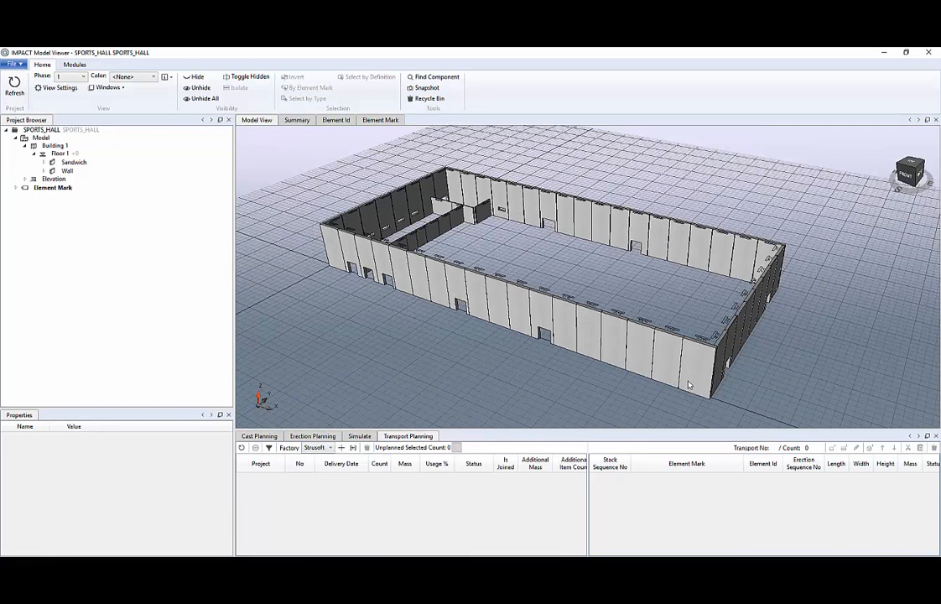
- Auto-plan the six SW105 panels with Template1, loading 07:00 and delivering 12:00 on 2016-03-21
click(683, 365)
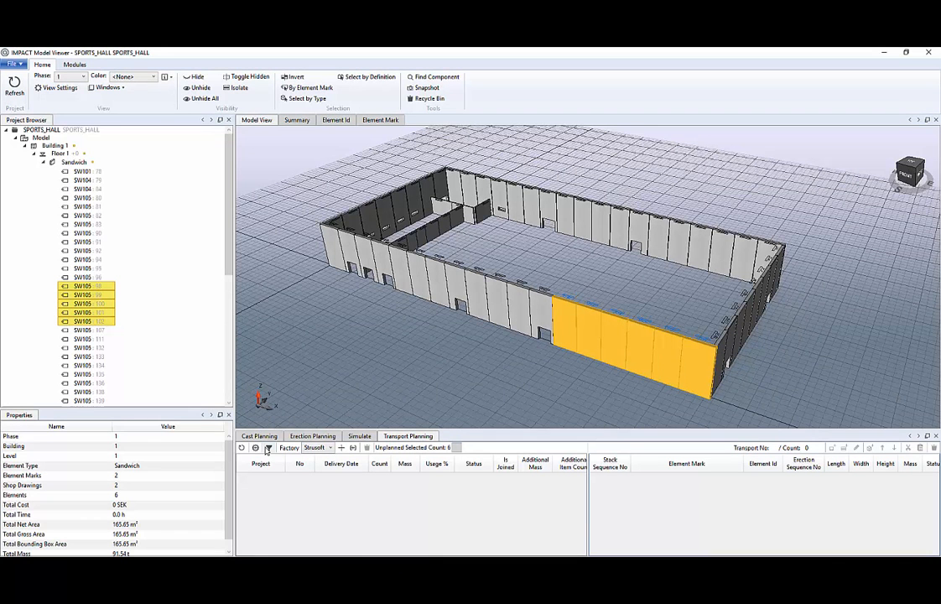
click(268, 447)
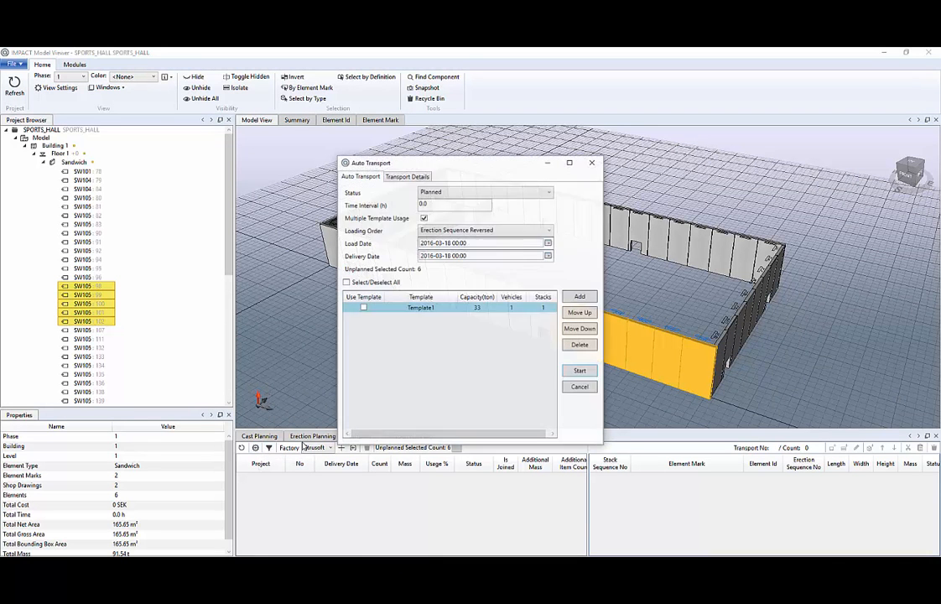
click(363, 307)
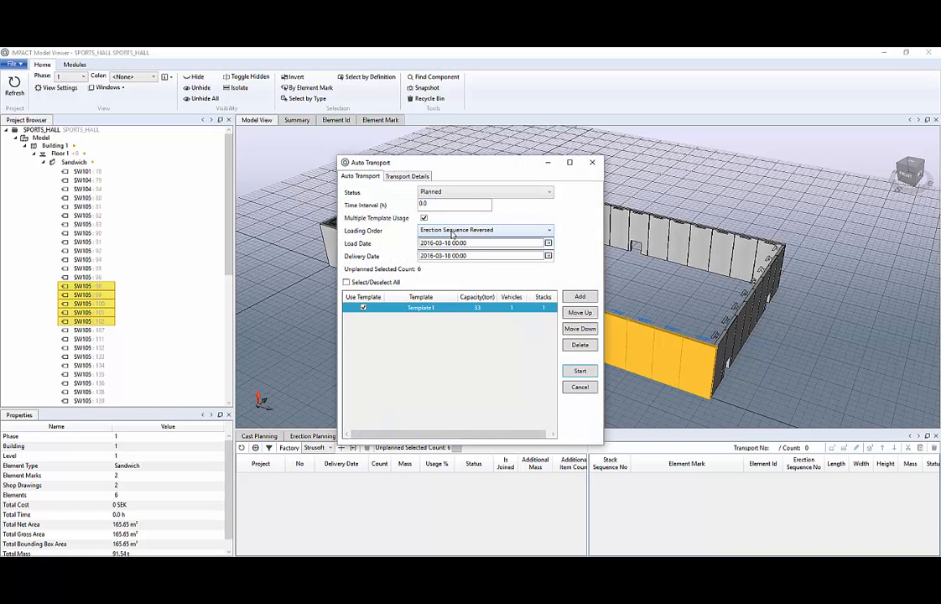
click(548, 243)
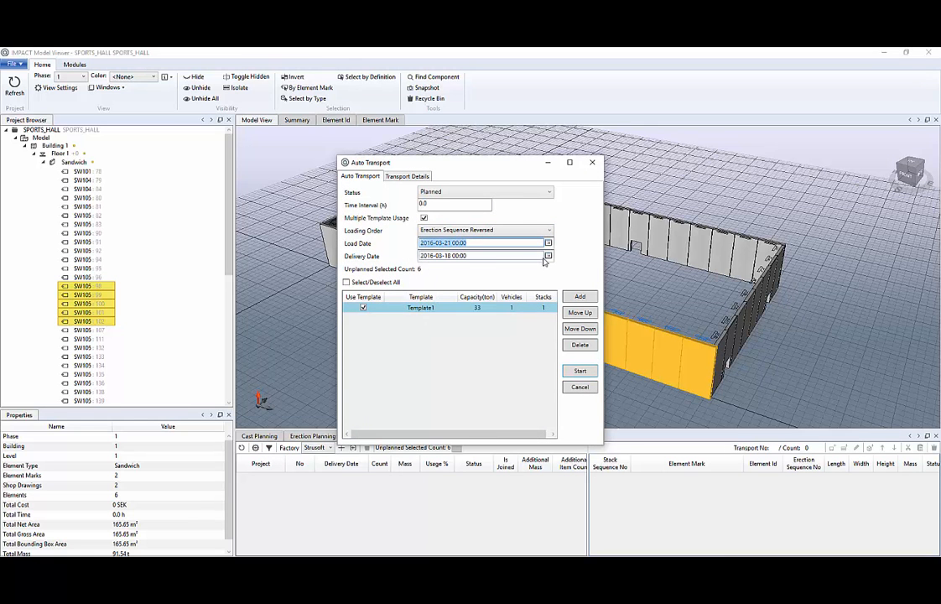
click(457, 242)
text(7)
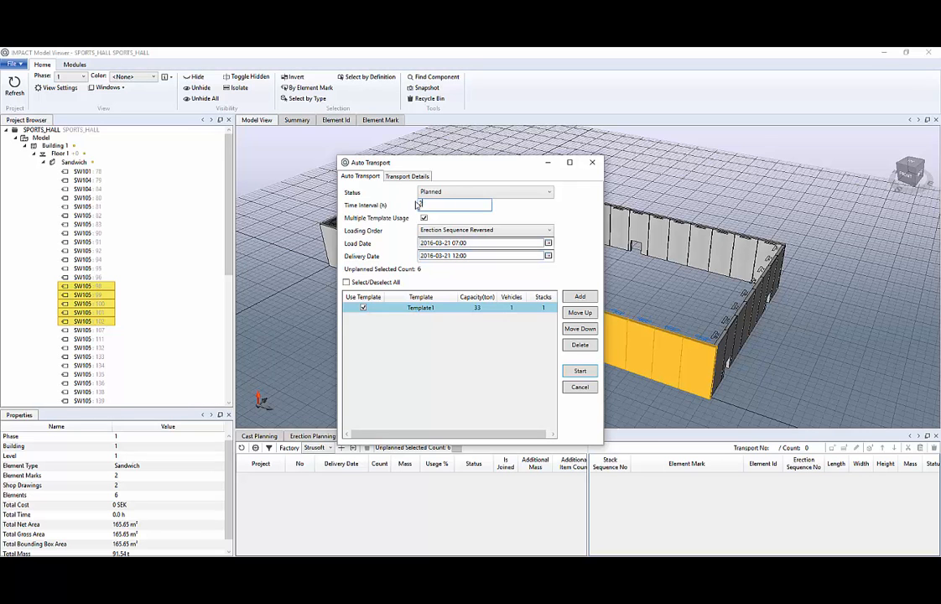
click(580, 371)
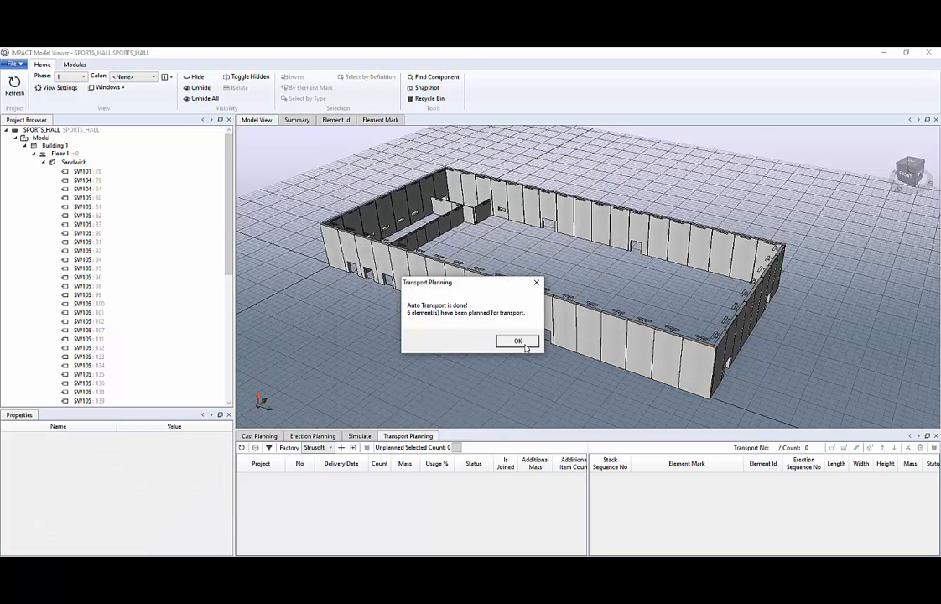
- Dismiss the completion message and move SW105 element 98 from transport 3 to transport 2
click(517, 341)
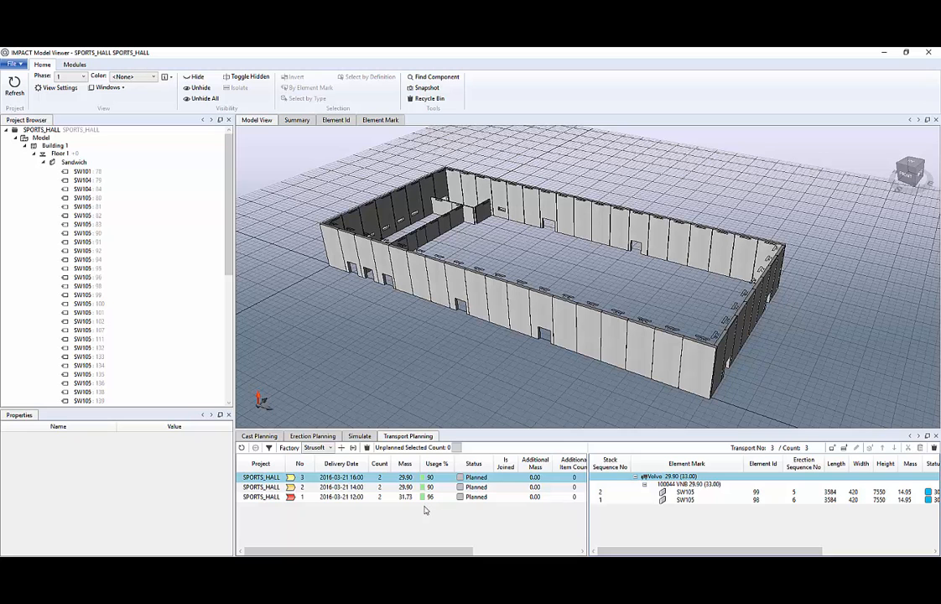
click(340, 486)
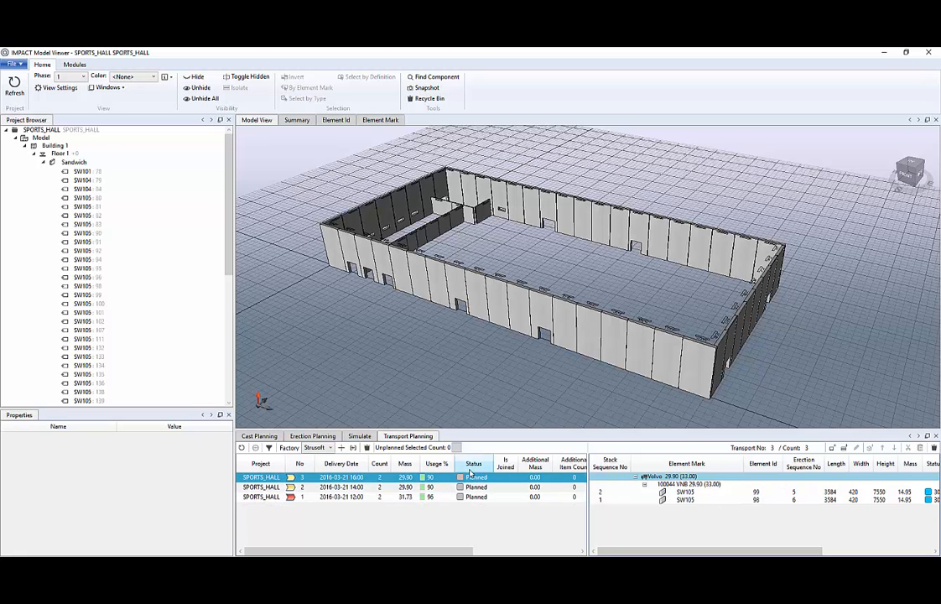
right_click(476, 478)
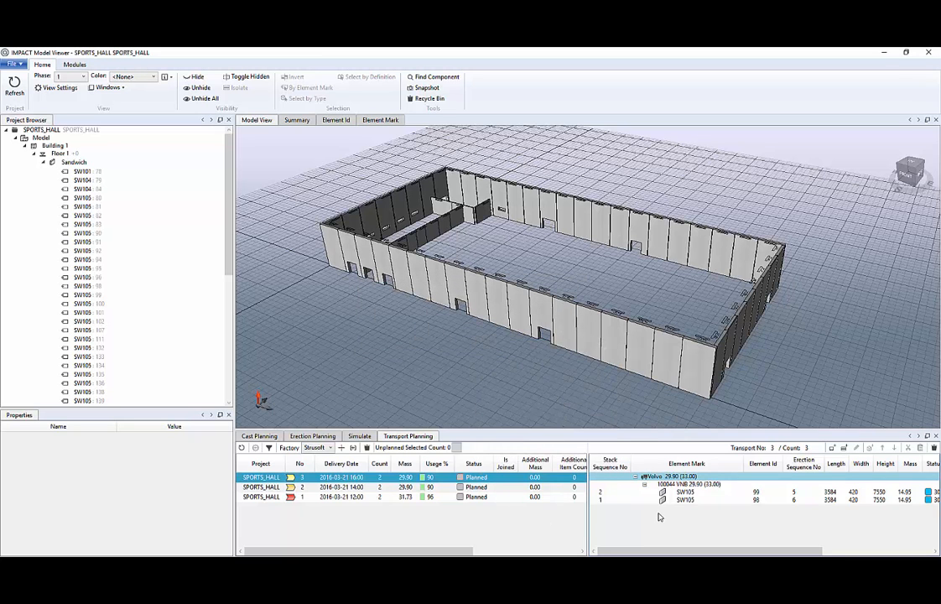
mouse_move(752, 506)
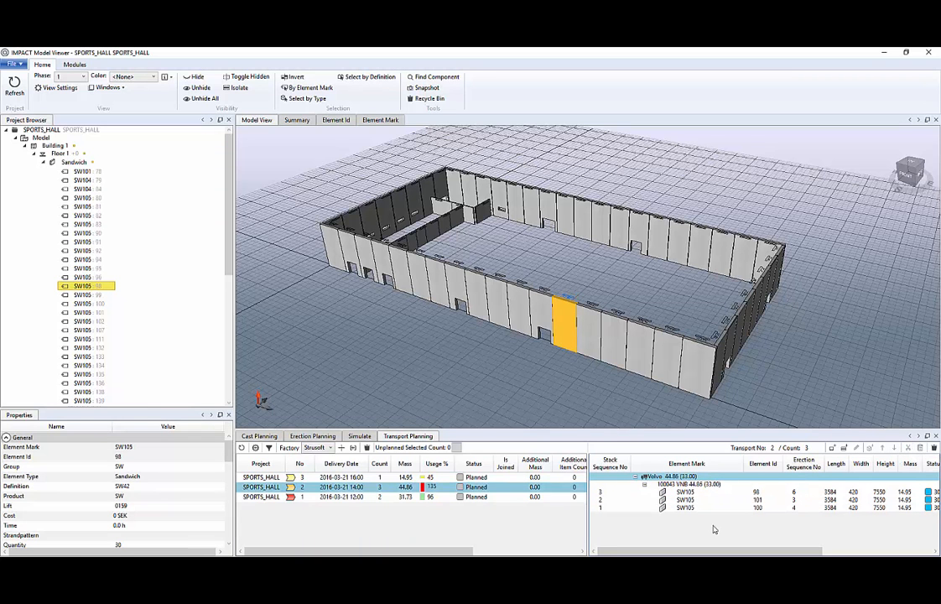
click(341, 487)
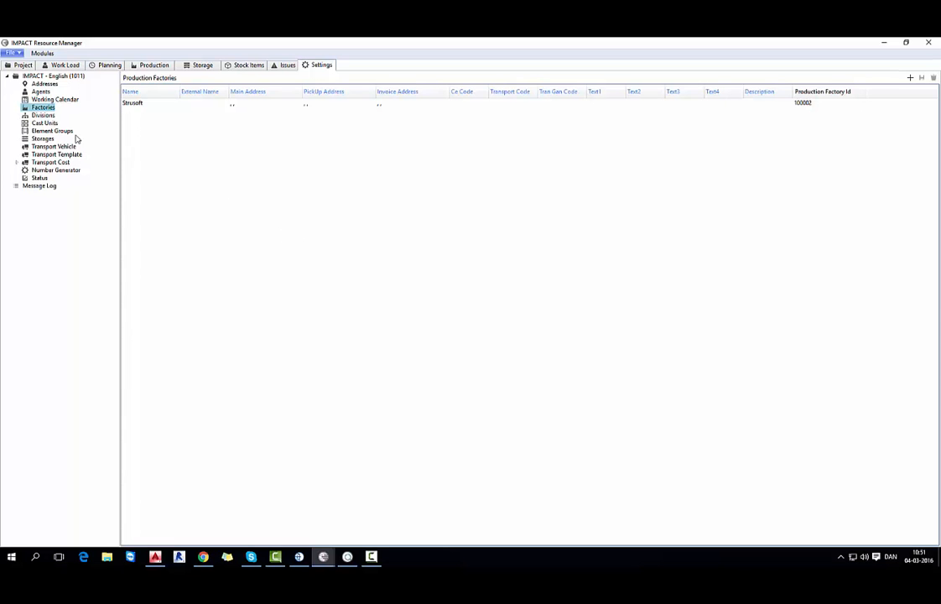
- Select the Cast division and browse its manager and address lists without choosing
click(43, 115)
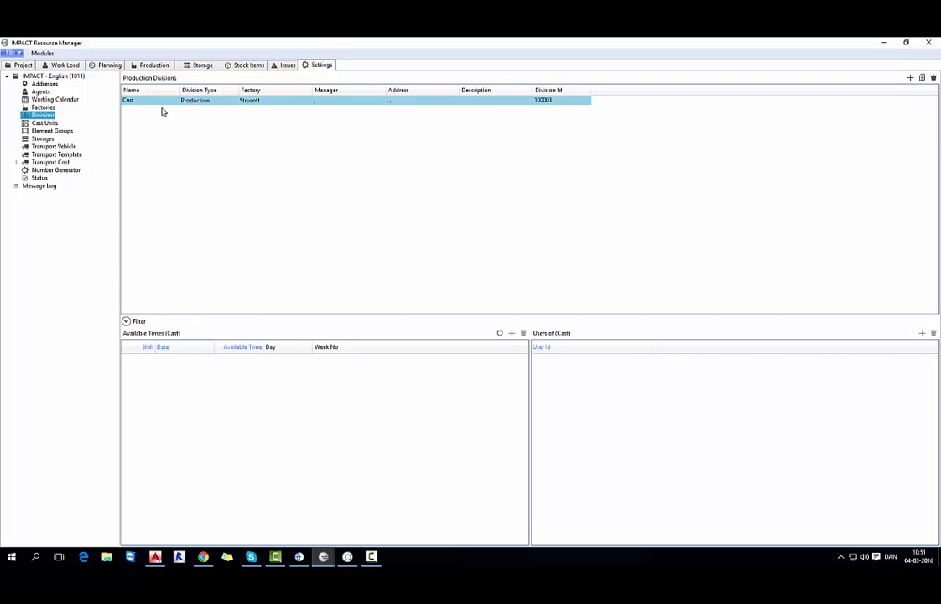
click(195, 100)
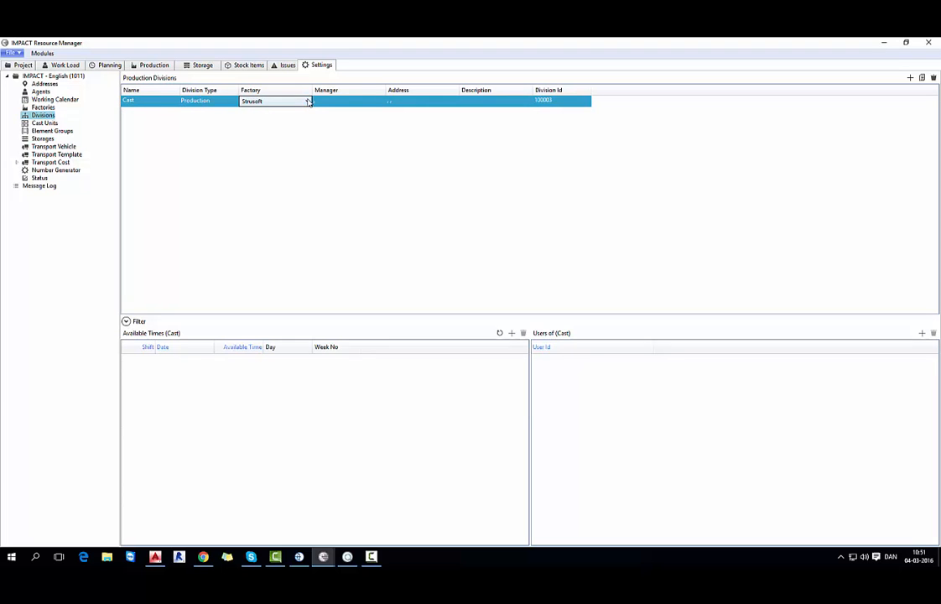
click(308, 101)
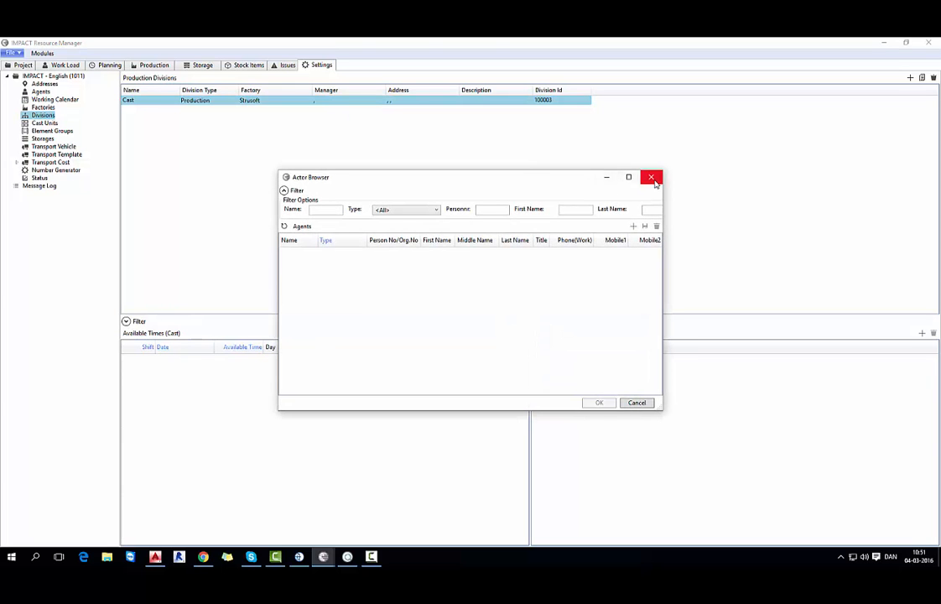
click(652, 177)
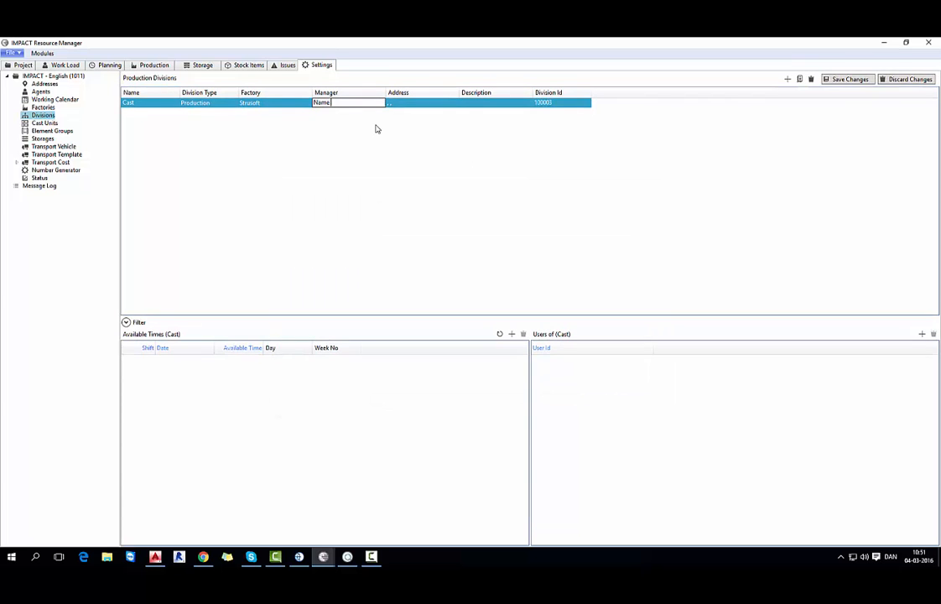
text(Surname)
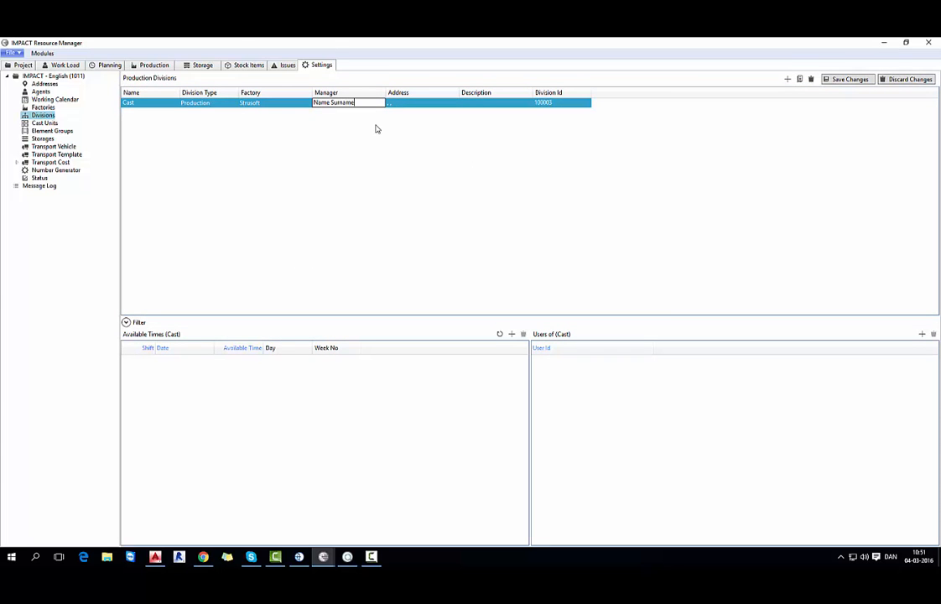
click(389, 103)
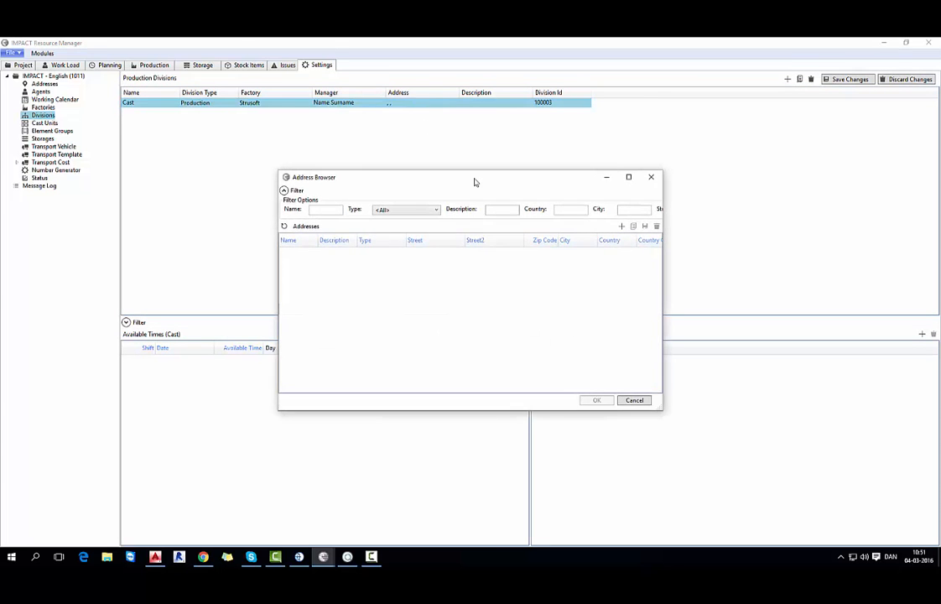
click(634, 400)
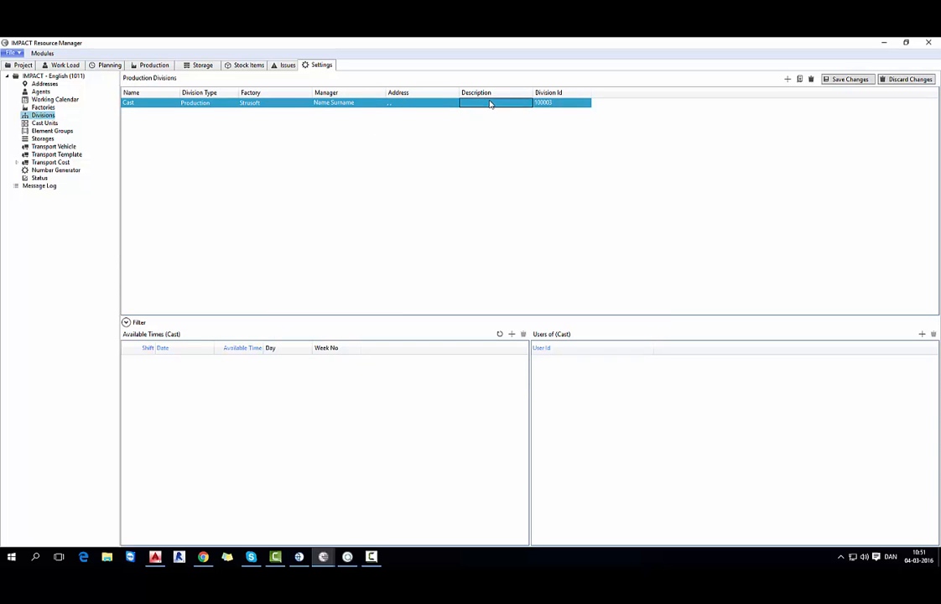
- Enter the description 'Cast planning' for Cast and save the changes
text(C)
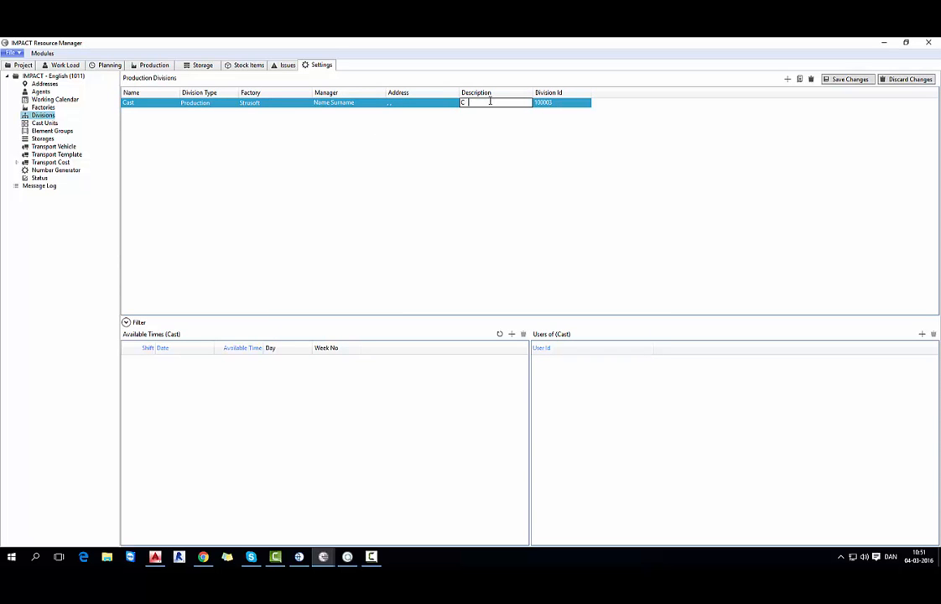
text(ast plant)
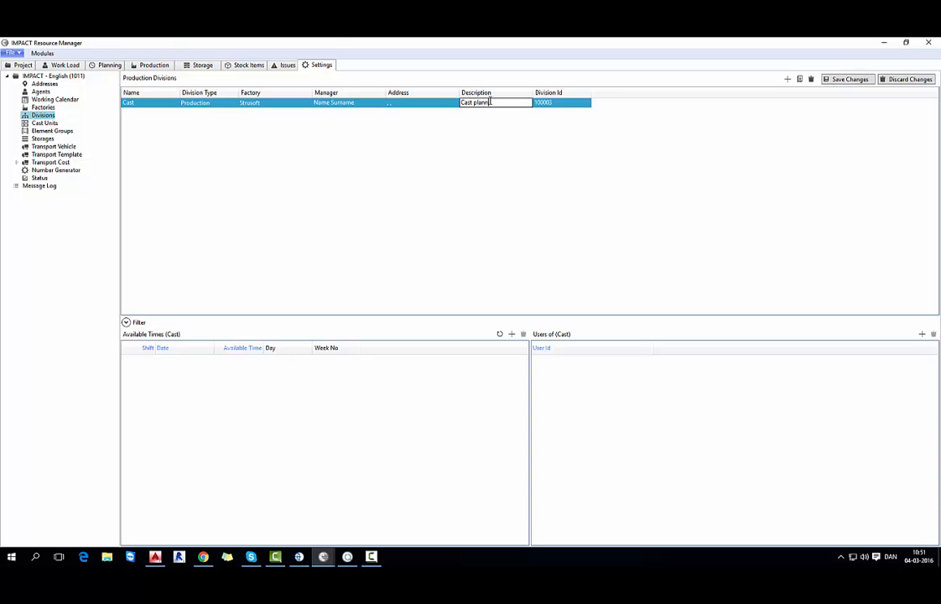
text(ning)
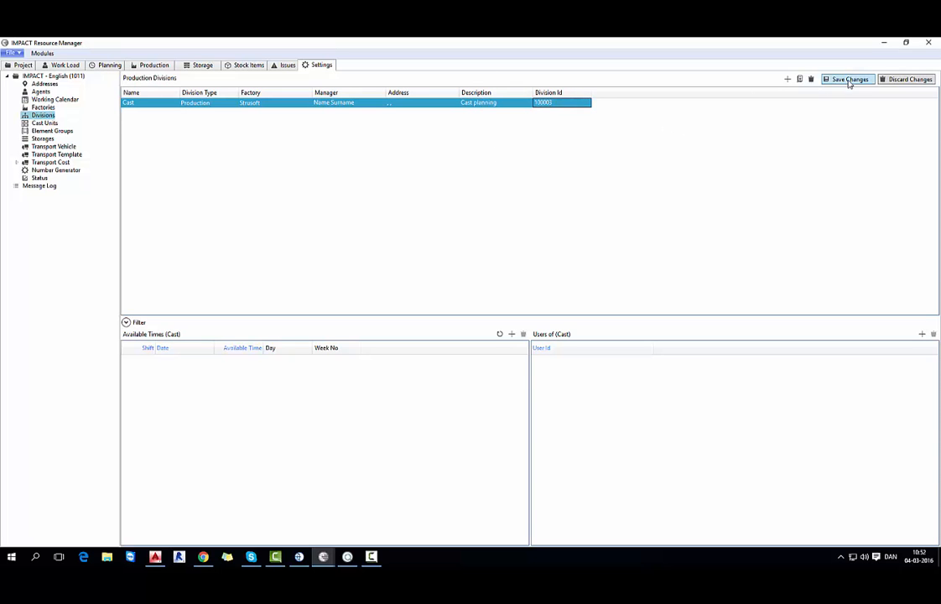
click(849, 78)
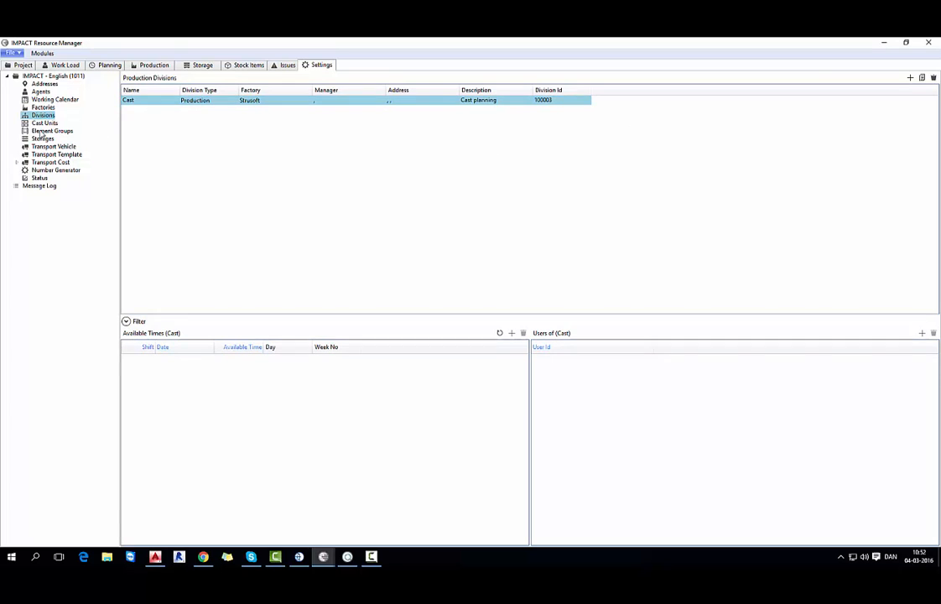
- Rename cast unit Form1 to Table 1
click(44, 122)
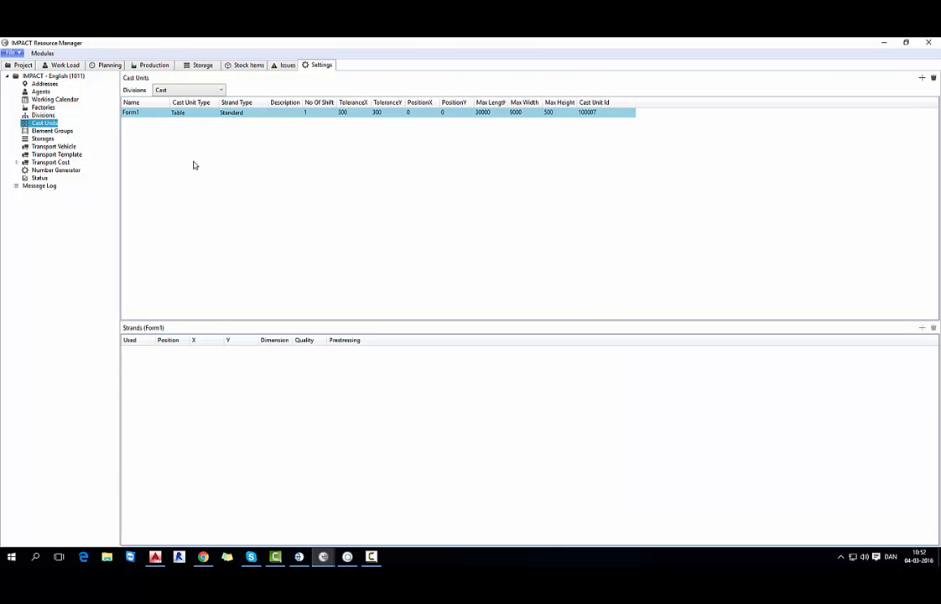
double_click(131, 113)
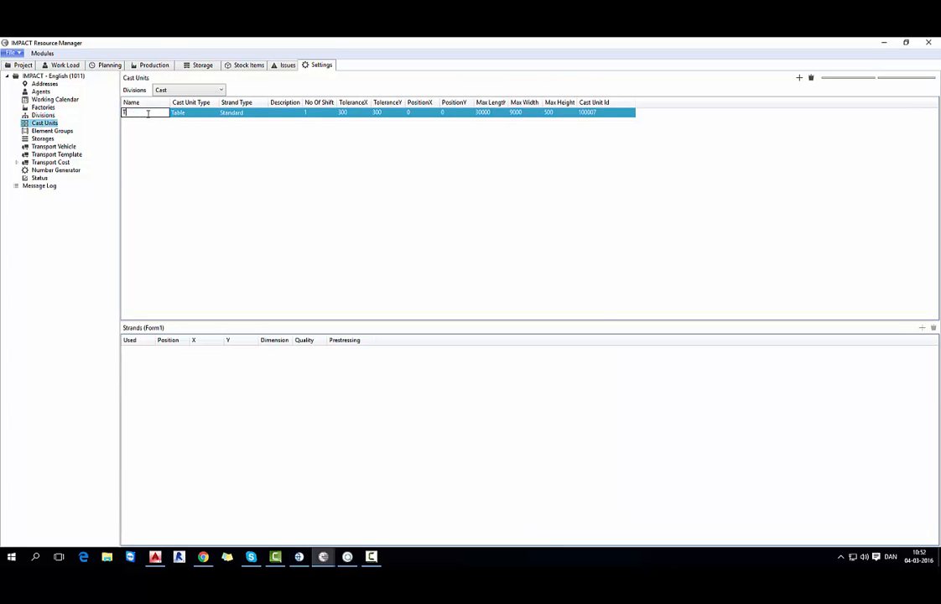
text(Table 1)
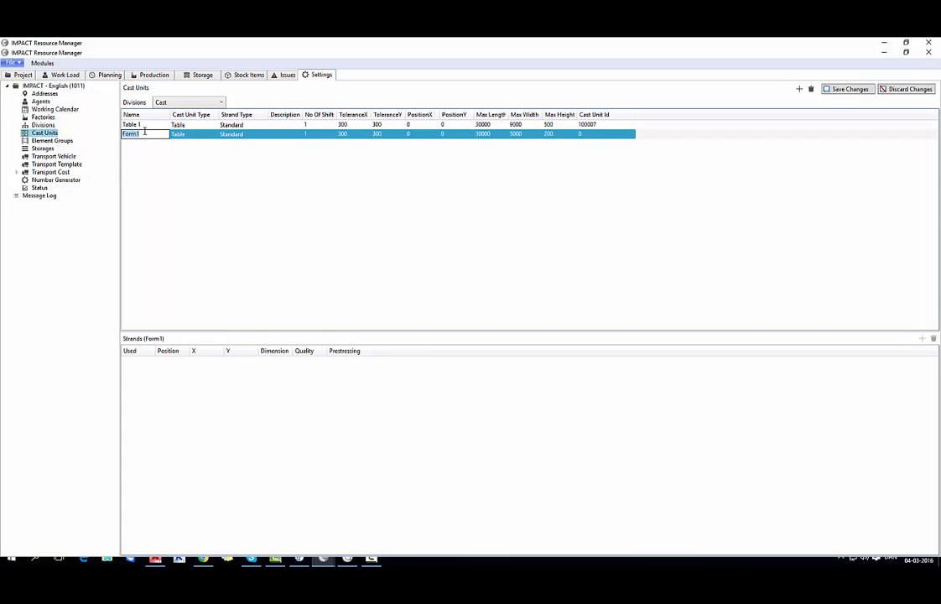
- Add cast table Table 2, 50000 long and 4100 wide
text(Table 2)
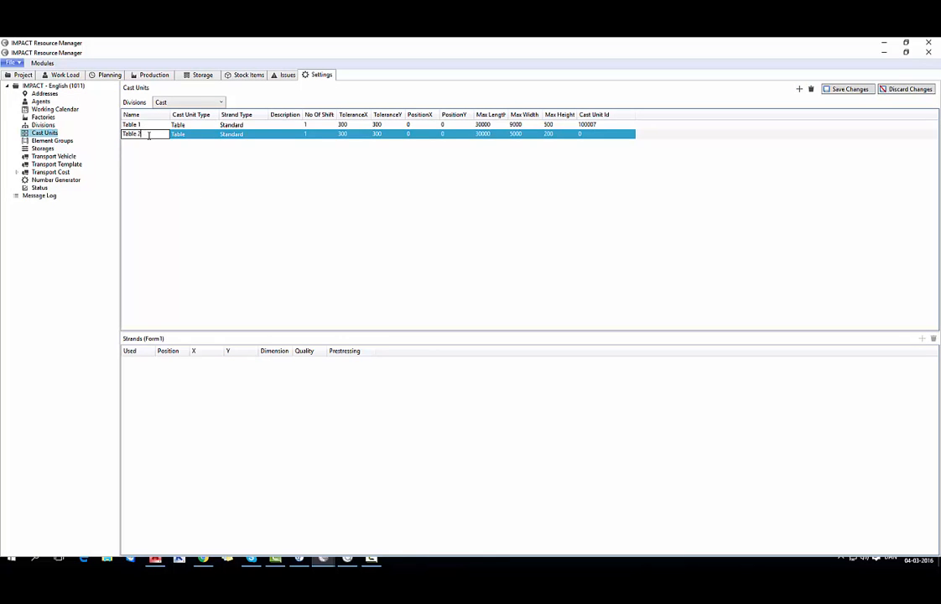
click(483, 135)
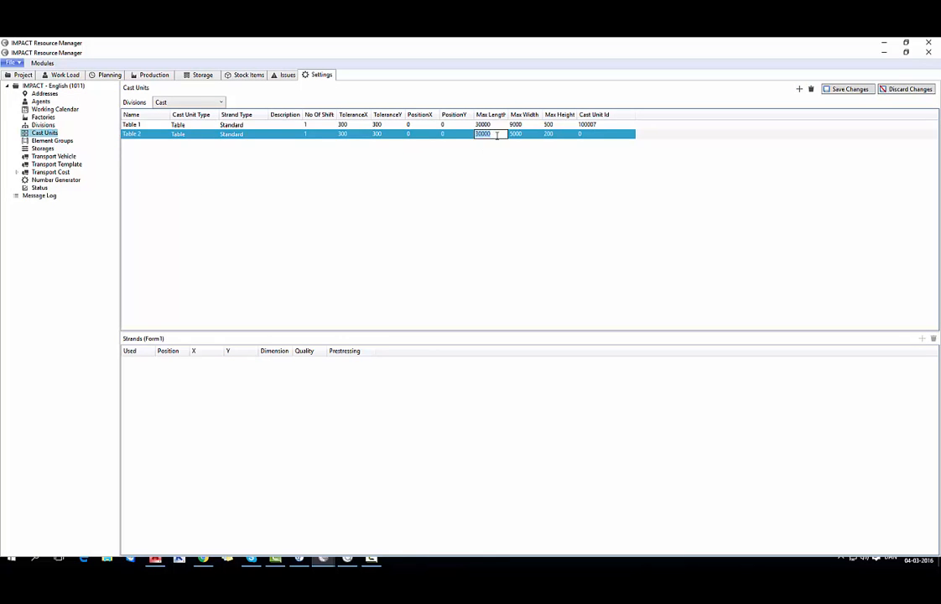
text(55000)
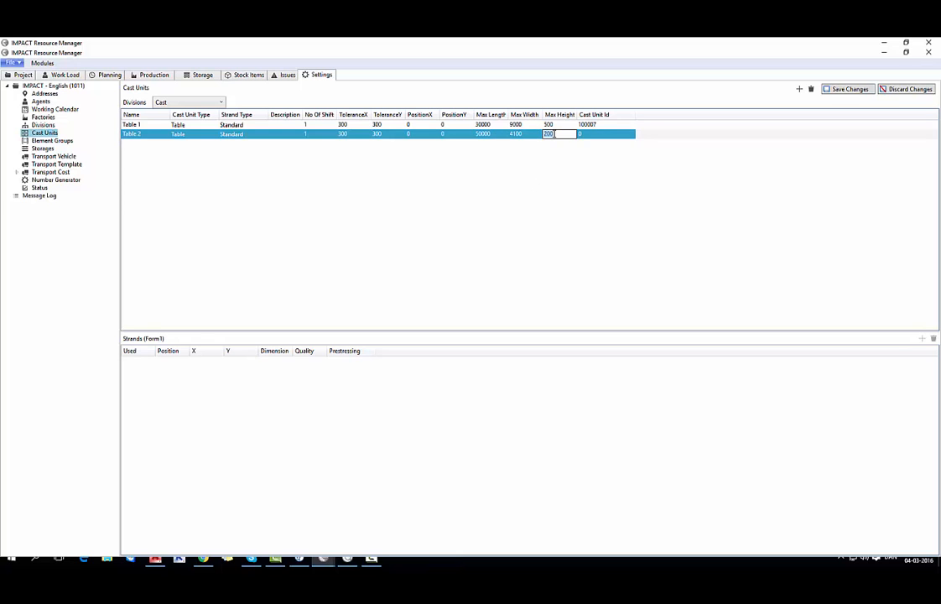
text(450)
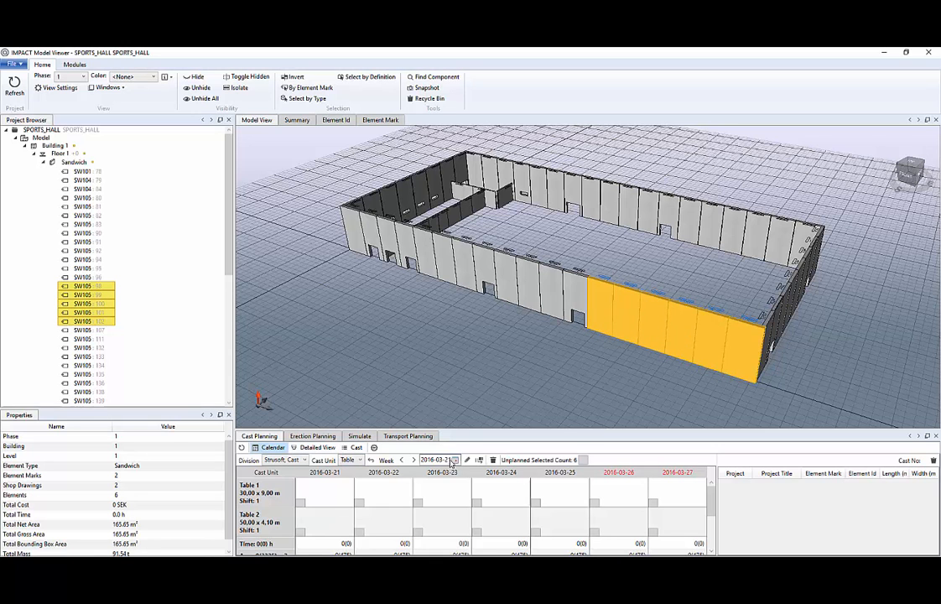
- Auto-cast the six panels onto Table 2 from 2016-03-21, accepting the delivery-date warning
click(328, 515)
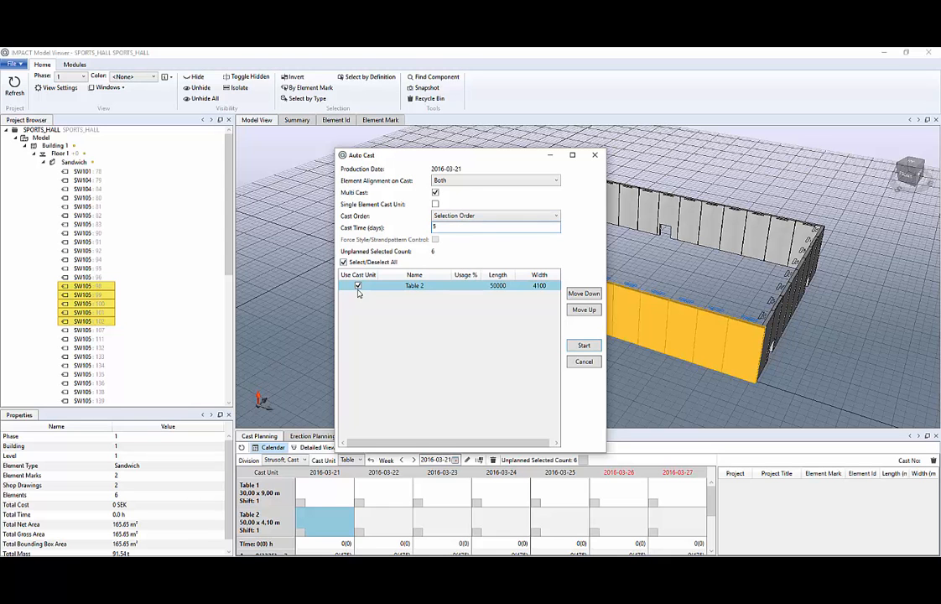
click(584, 344)
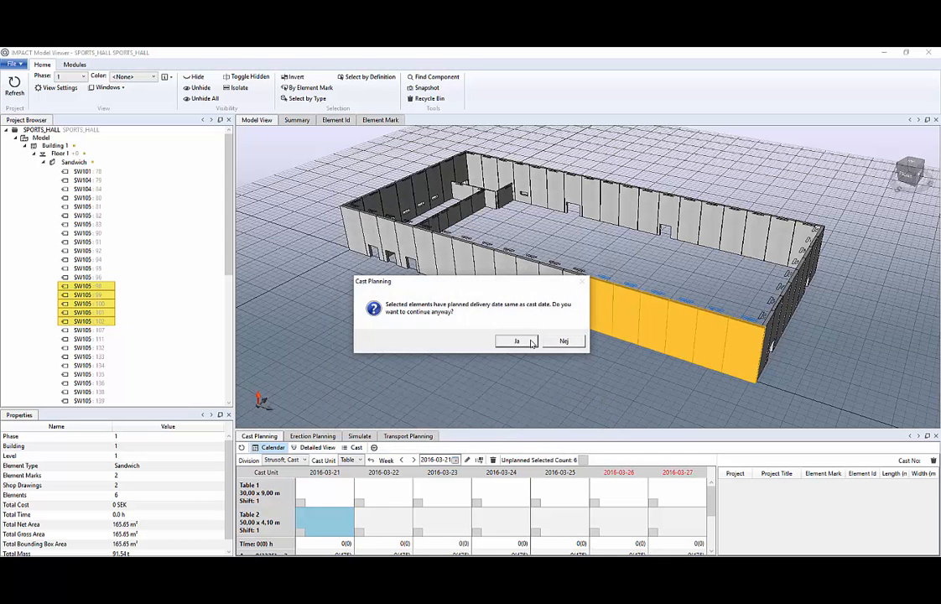
click(517, 340)
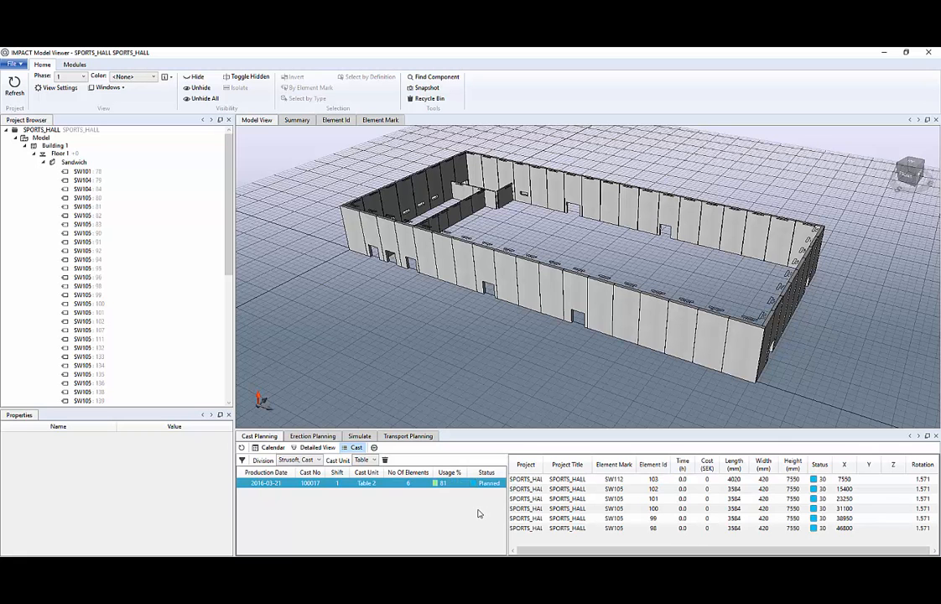
- Open planned cast 100017 to list its six panels at 81% usage
click(317, 447)
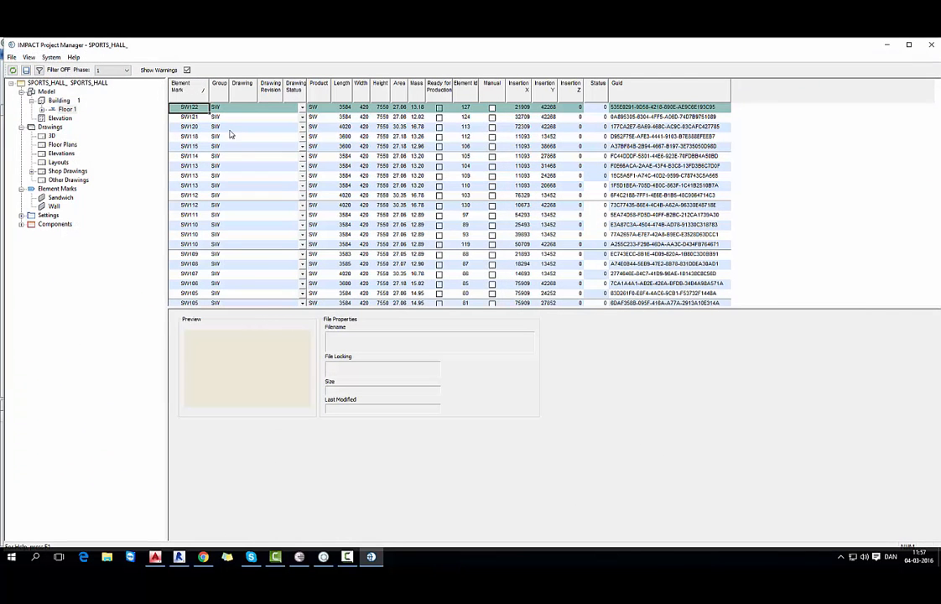
- Tick Ready for Production for the sandwich panels and save the changes
click(438, 106)
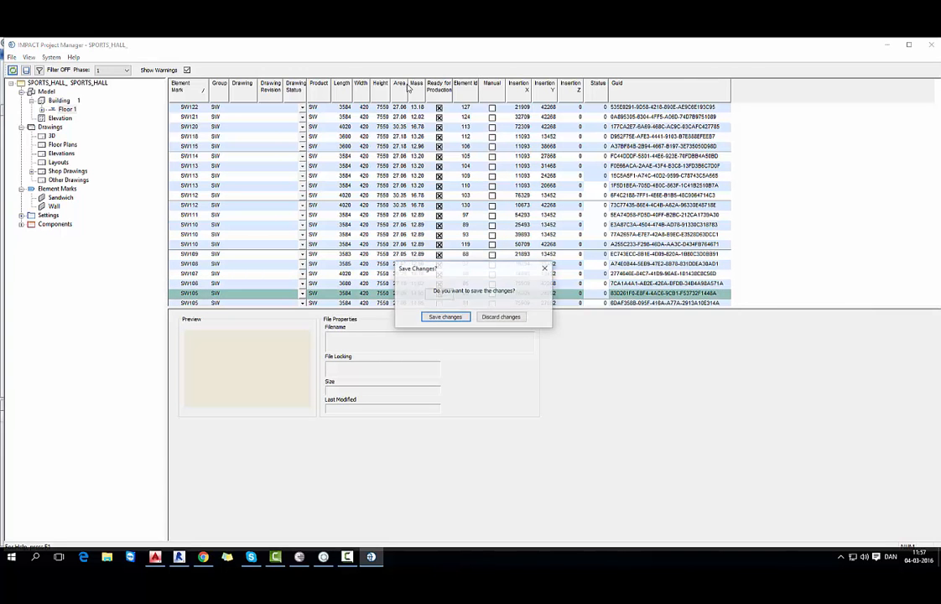
click(445, 316)
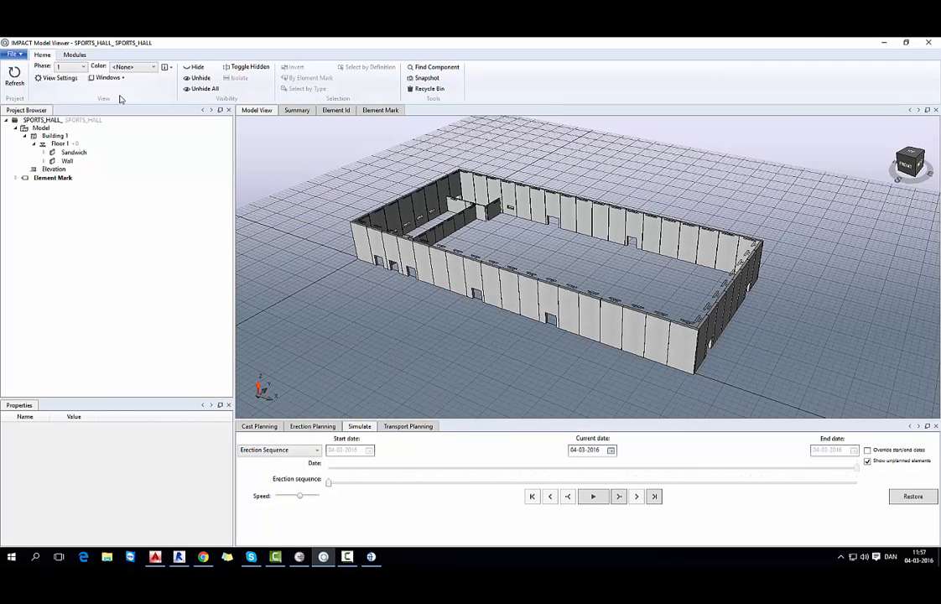
- Open the Color dropdown and expand Floor 1's Wall group to select W12
click(152, 67)
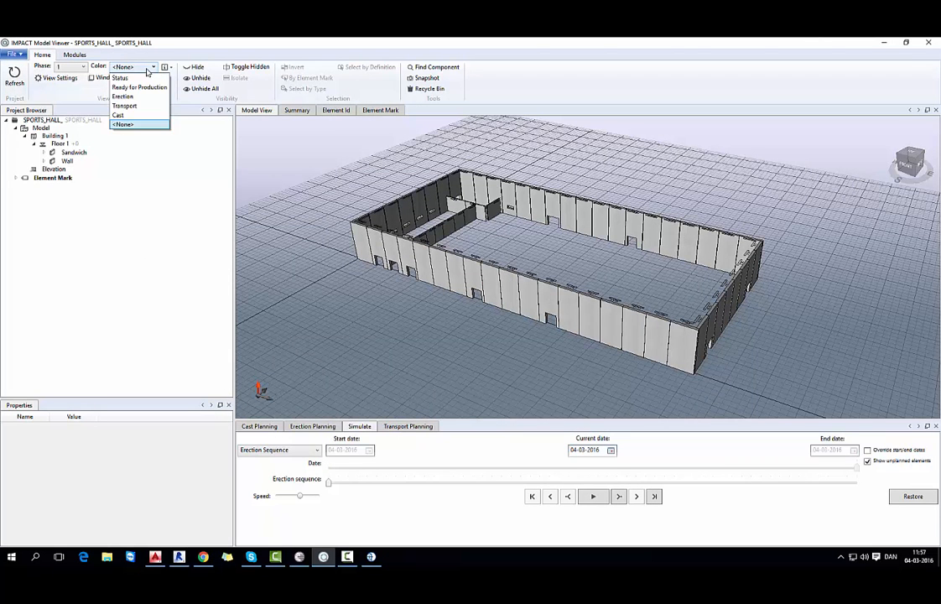
click(139, 87)
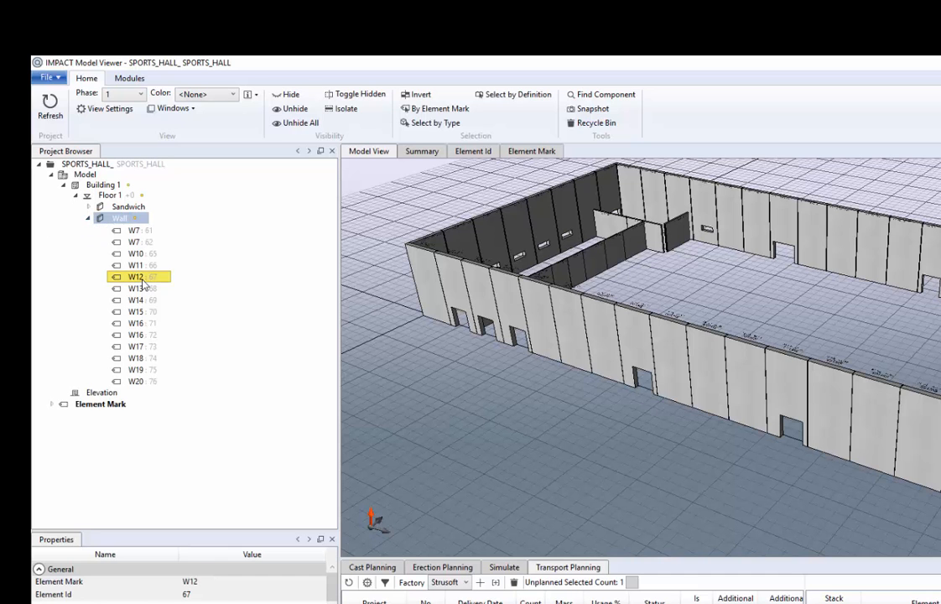
- Batch-generate drawings for walls W7–W20 from the Wall element marks, keeping all ticked
right_click(138, 277)
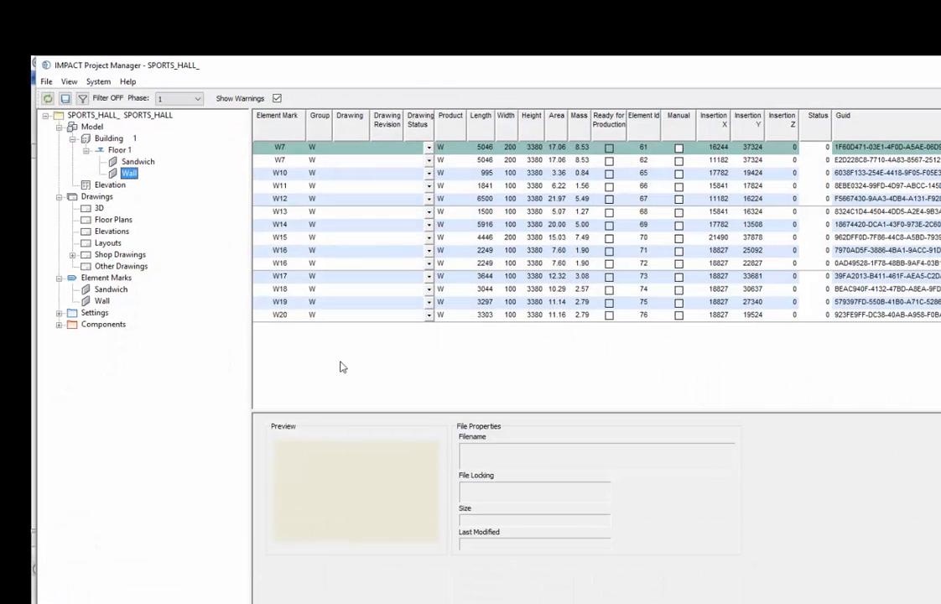
right_click(130, 173)
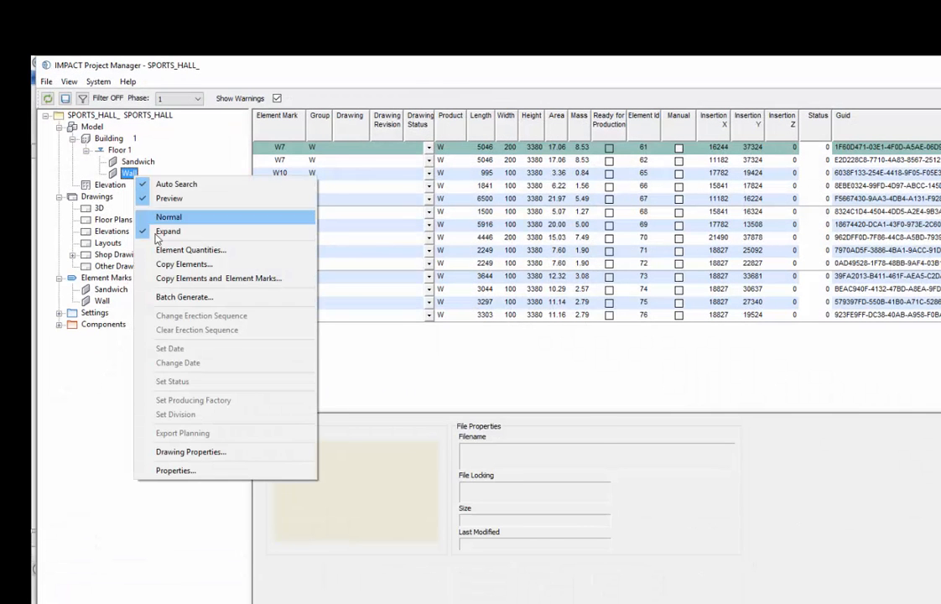
click(184, 297)
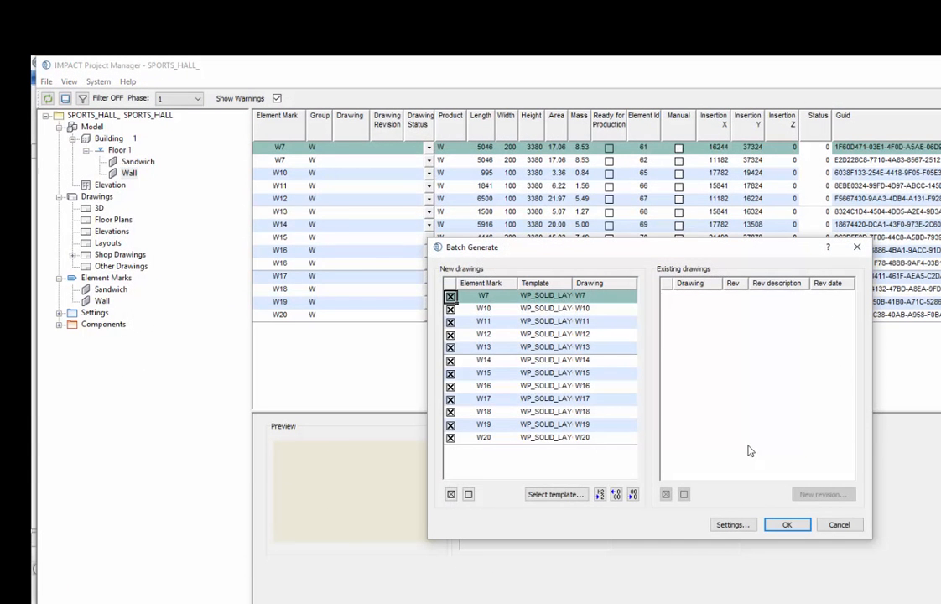
click(786, 524)
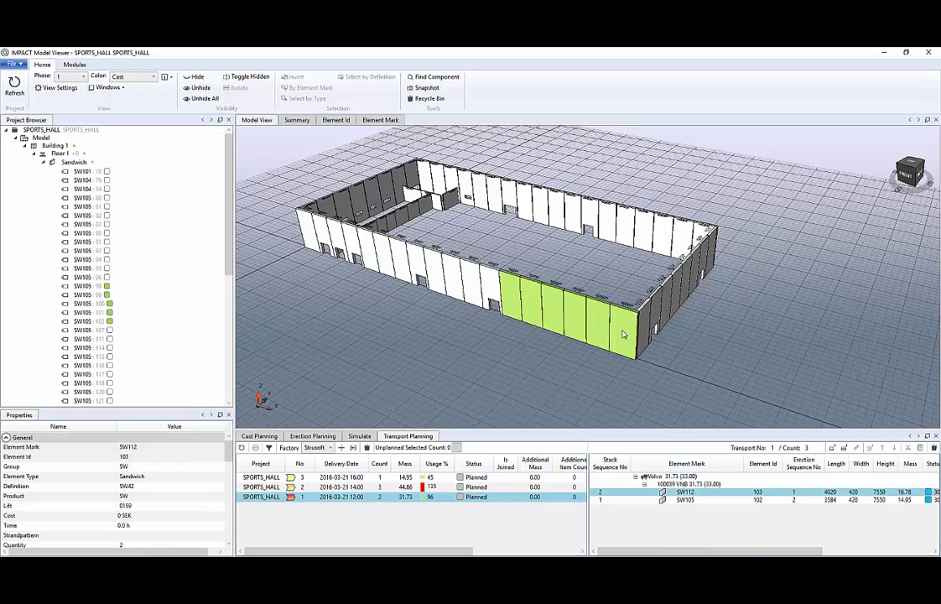
- Plot panel SW112's drawings to PDF with the PDFA3 template and dwg to pdf
right_click(625, 327)
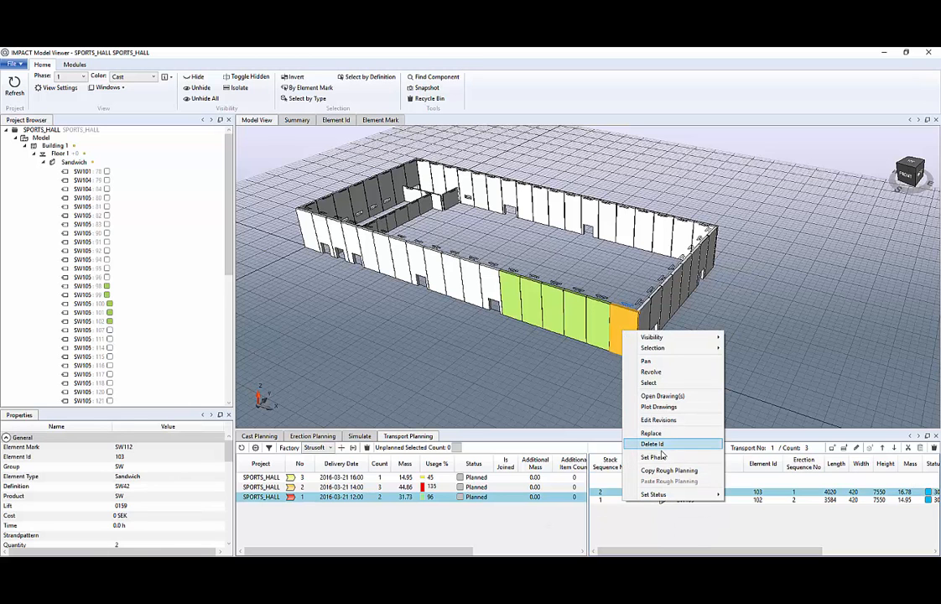
mouse_move(658, 407)
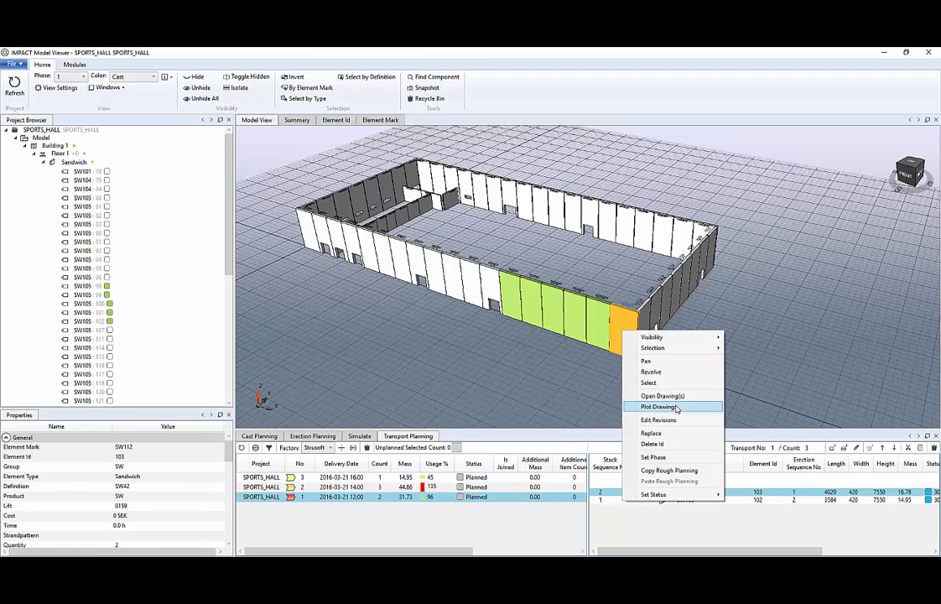
click(660, 407)
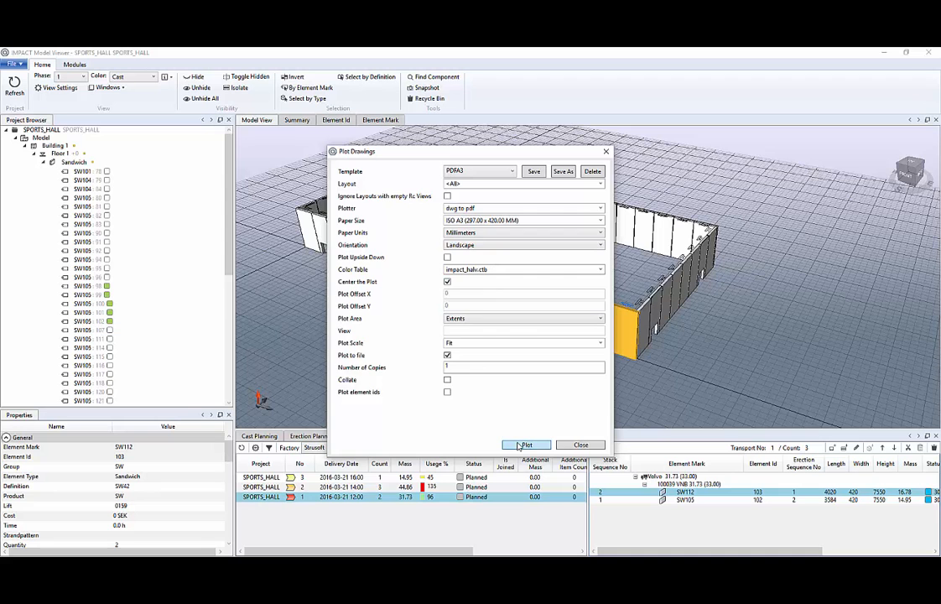
click(526, 444)
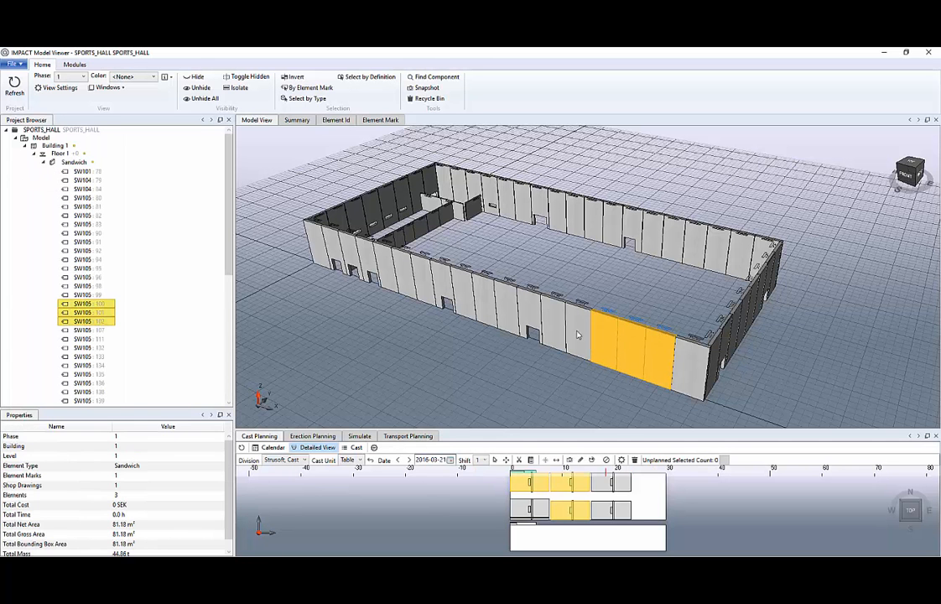
- Open Plot Drawings for the five selected yellow sandwich panels
right_click(587, 336)
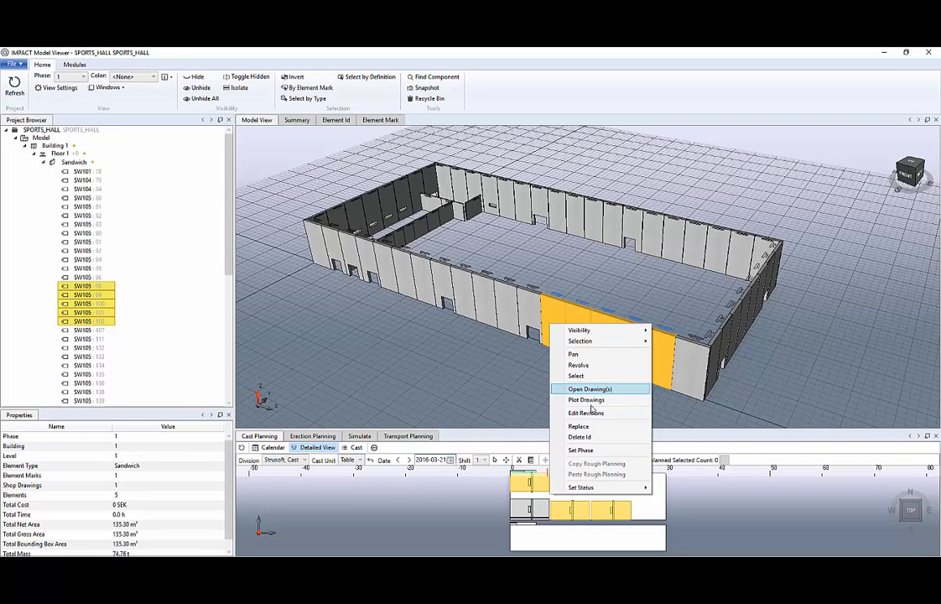
click(586, 399)
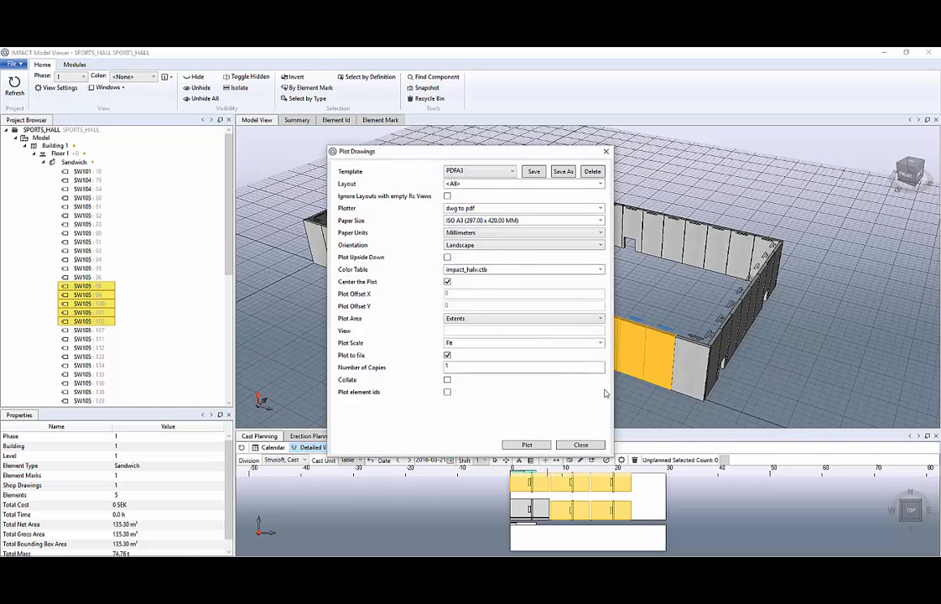